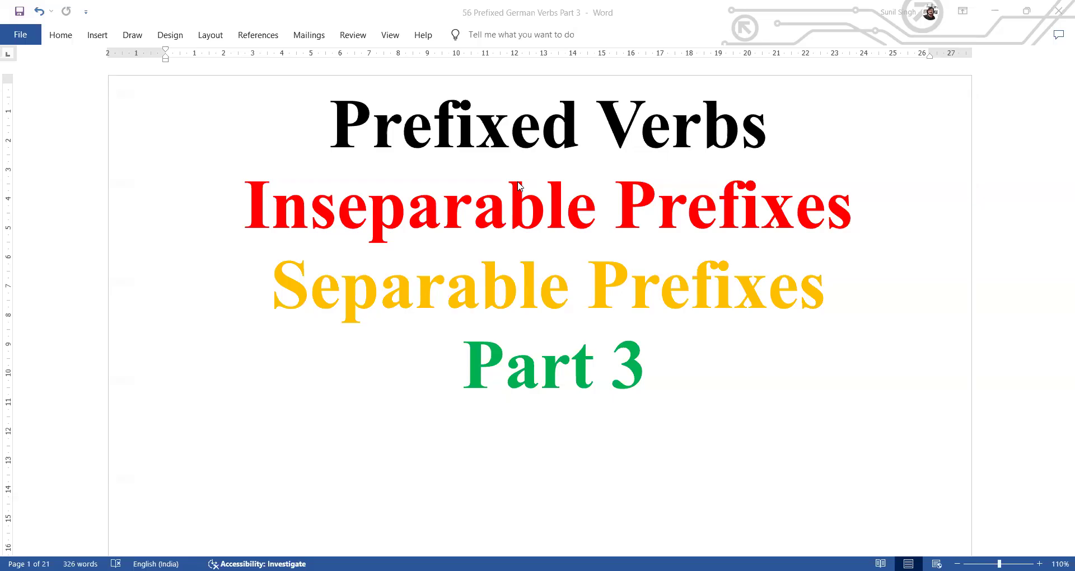
Step: Scroll past the Prefixed Verbs title page to the mit- page showing mitkommen, to come along
{"action": "scroll", "scroll_direction": "down", "scroll_amount": 3}
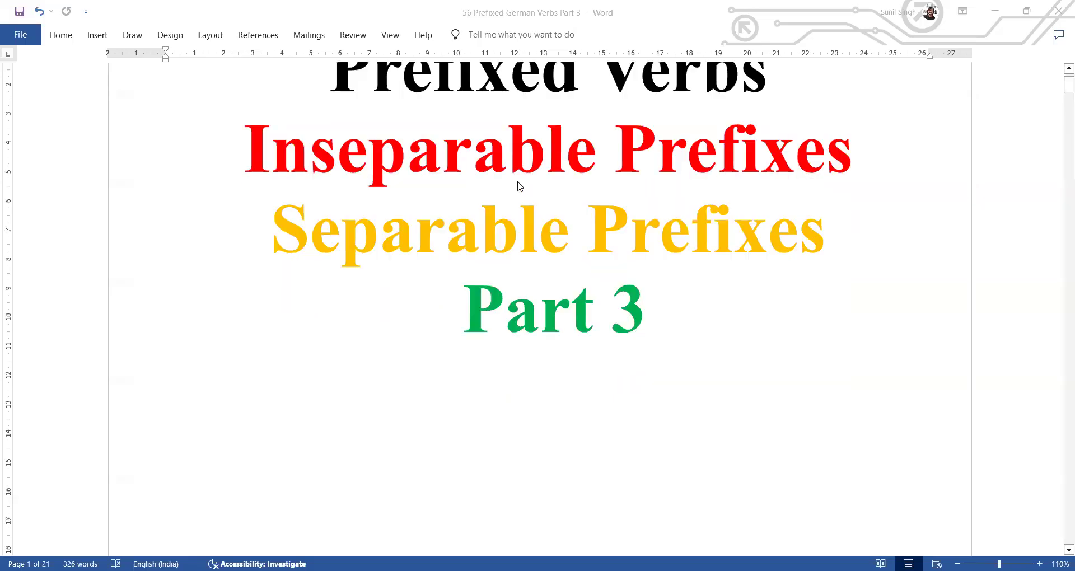
{"action": "scroll", "scroll_direction": "down", "scroll_amount": 3}
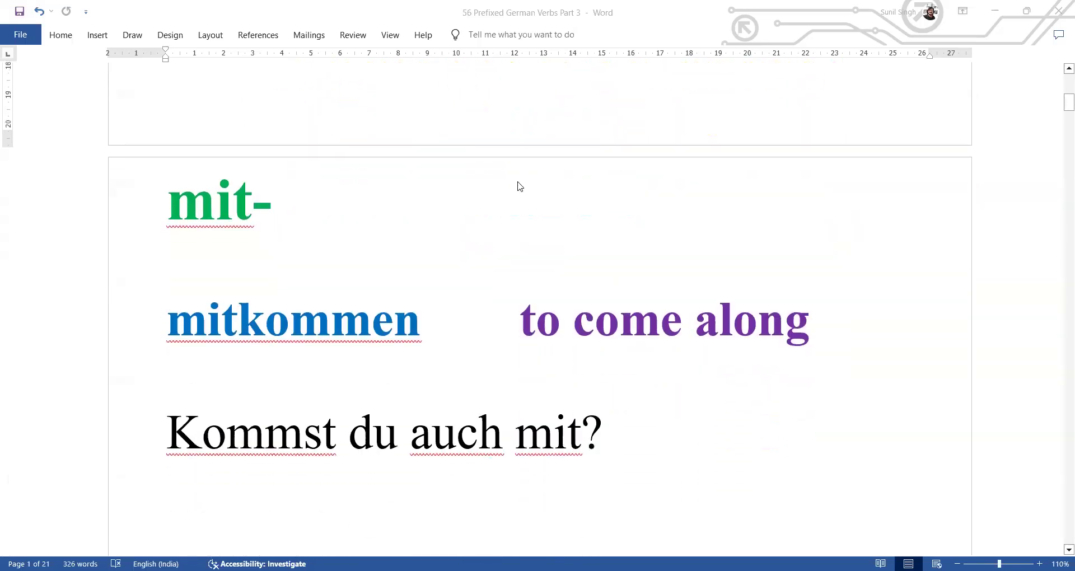
Step: Scroll past the mitkommen example sentences to page 3, mitbringen (to bring along), and its examples
{"action": "scroll", "scroll_direction": "down", "scroll_amount": 3}
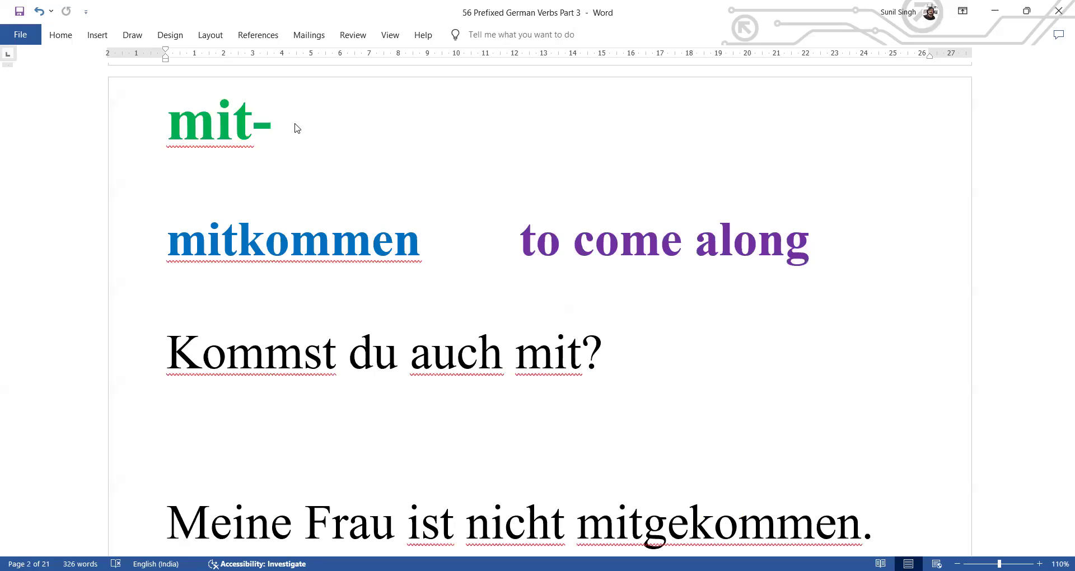
{"action": "scroll", "scroll_direction": "down", "scroll_amount": 3}
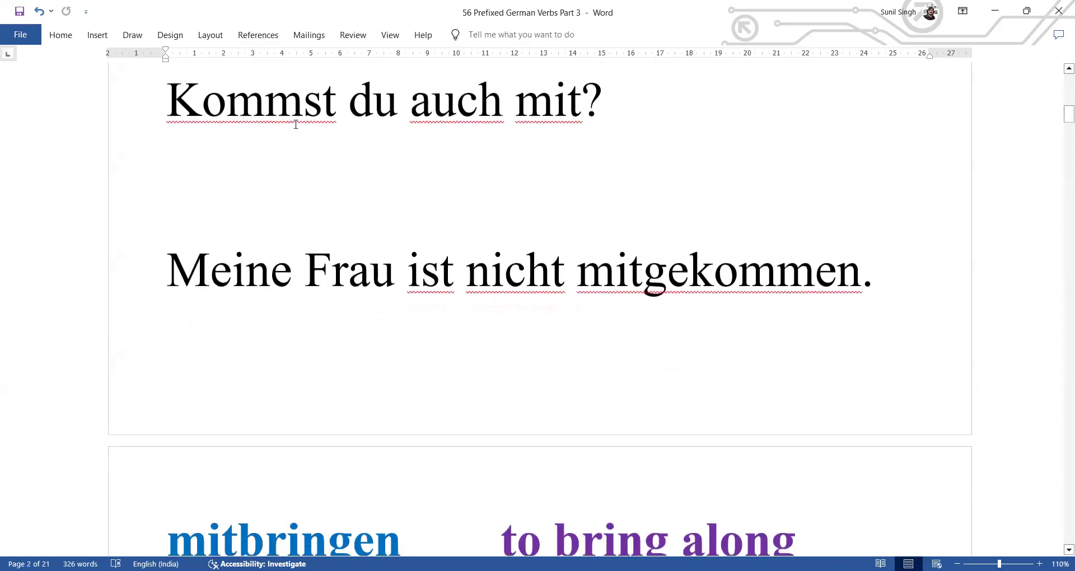
{"action": "scroll", "scroll_direction": "down", "scroll_amount": 3}
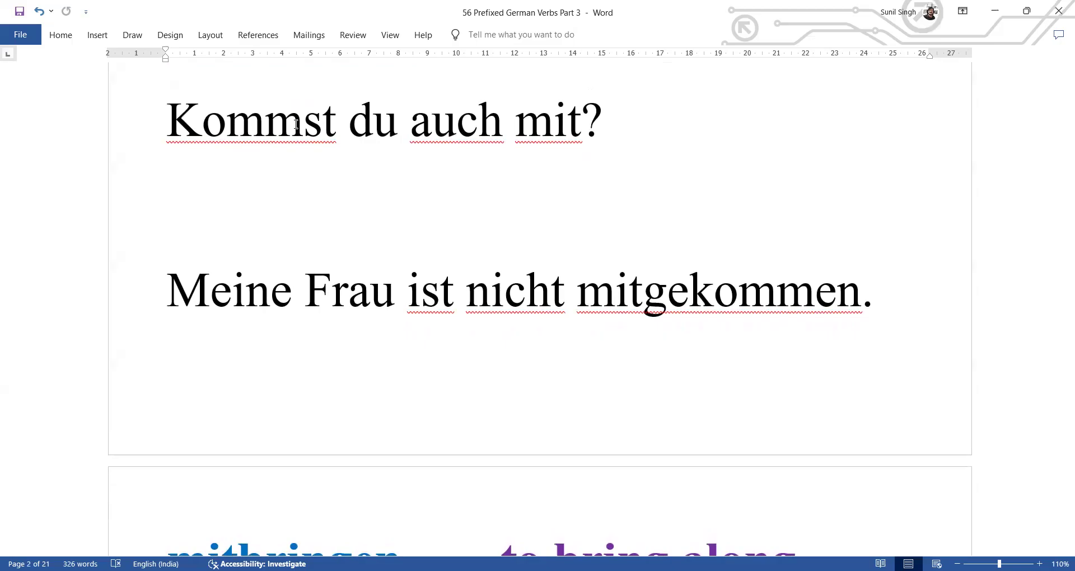
{"action": "scroll", "scroll_direction": "down", "scroll_amount": 3}
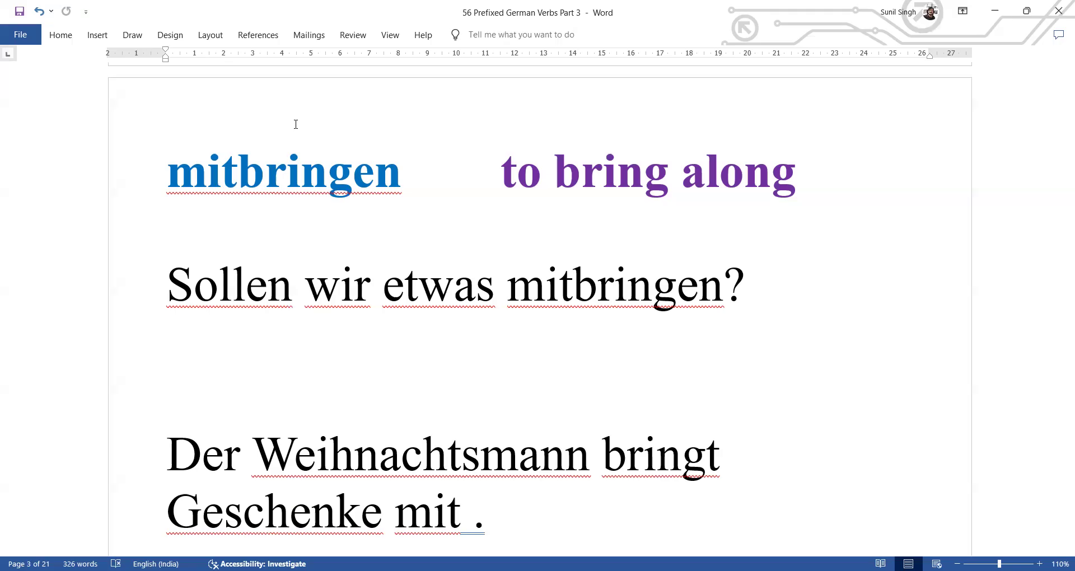
Step: Scroll to the mitmachen page through 'Darum machen die USA nicht mehr mit.'
{"action": "scroll", "scroll_direction": "down", "scroll_amount": 3}
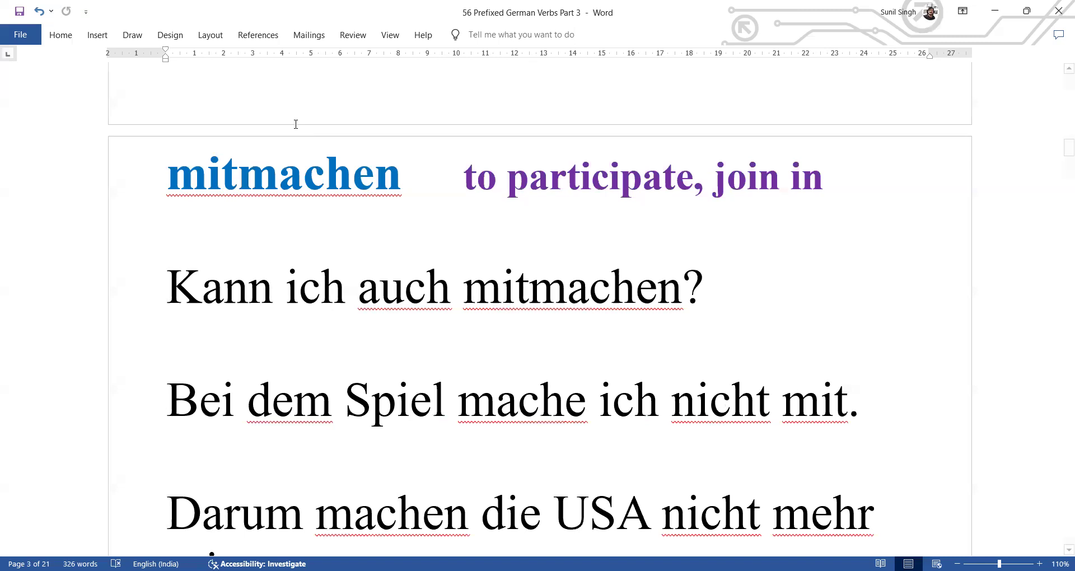
{"action": "mouse_move", "coordinate": [567, 137]}
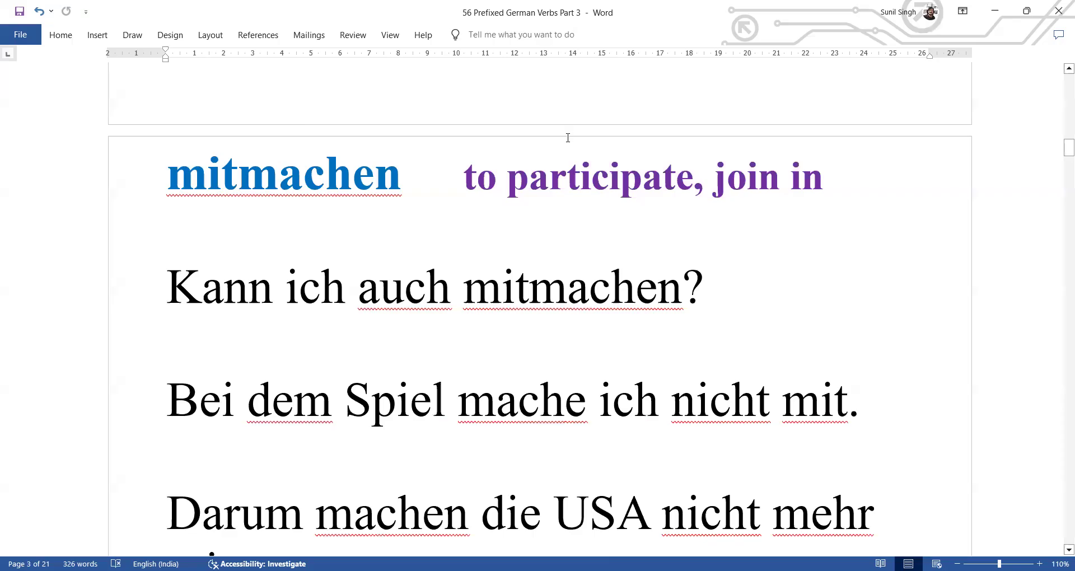
{"action": "mouse_move", "coordinate": [795, 242]}
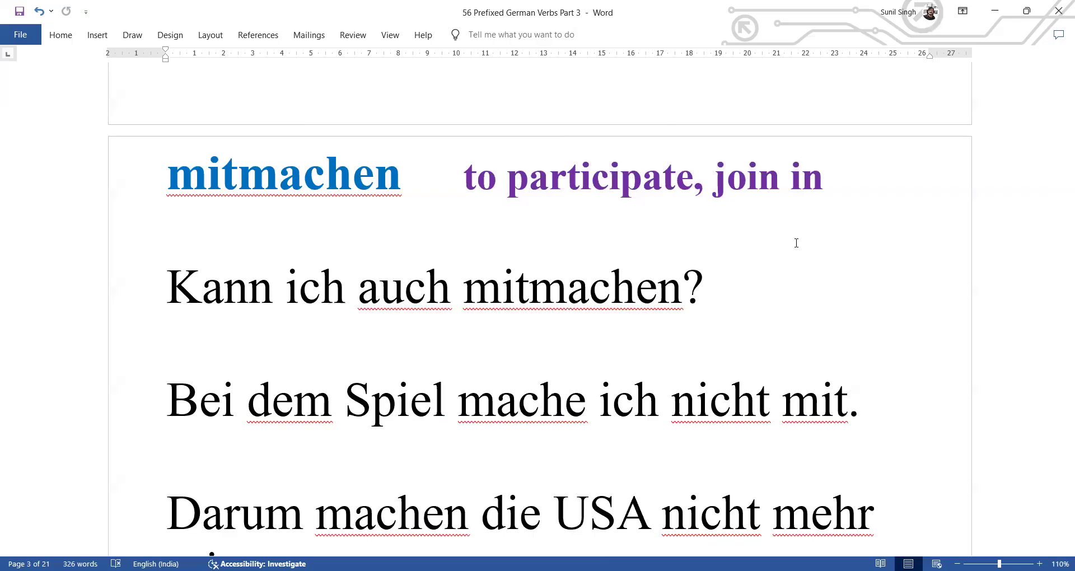
{"action": "mouse_move", "coordinate": [526, 409]}
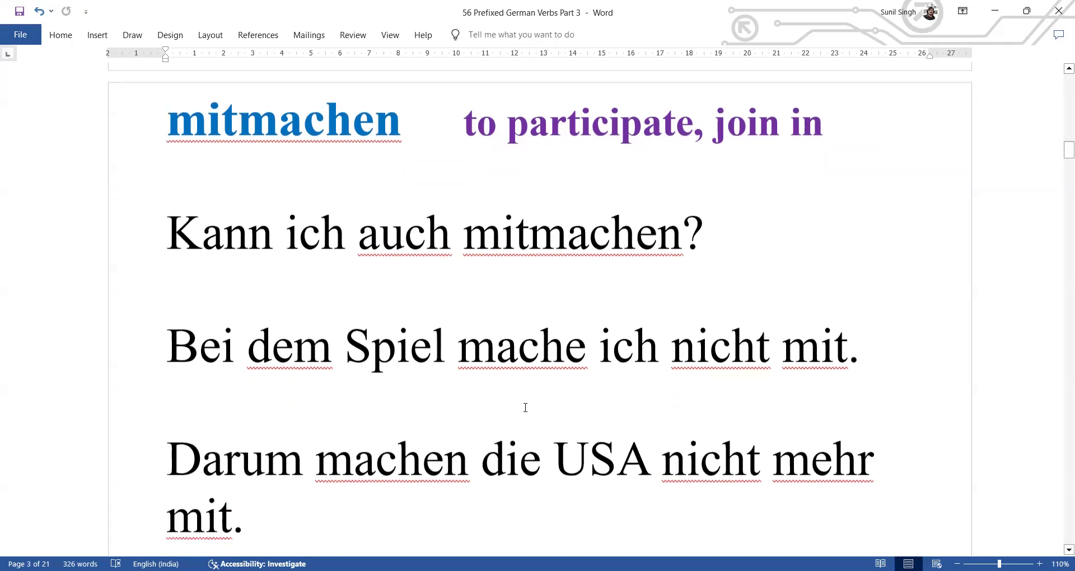
{"action": "scroll", "scroll_direction": "down", "scroll_amount": 3}
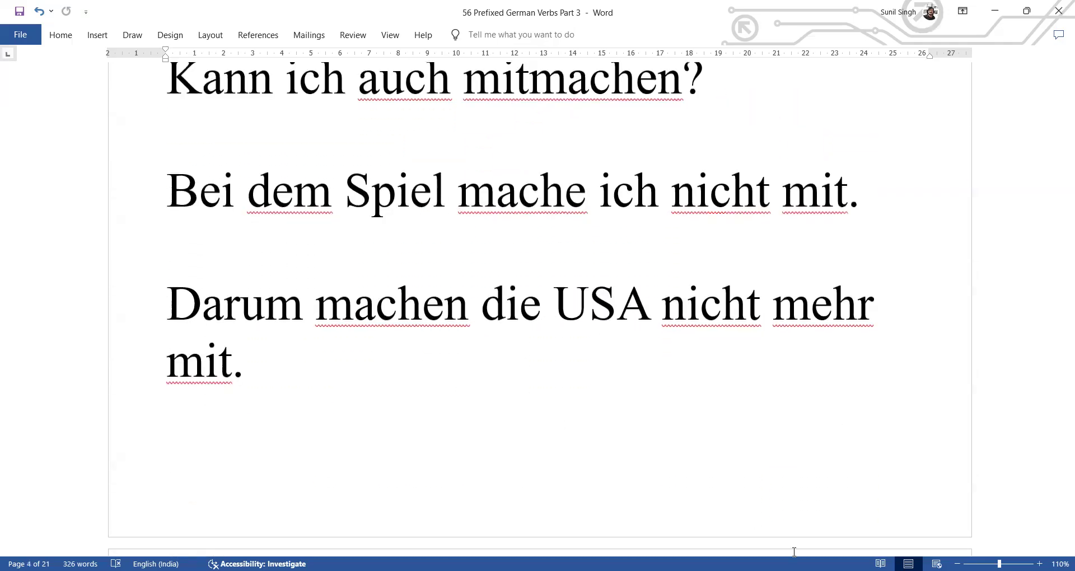
{"action": "mouse_move", "coordinate": [816, 390]}
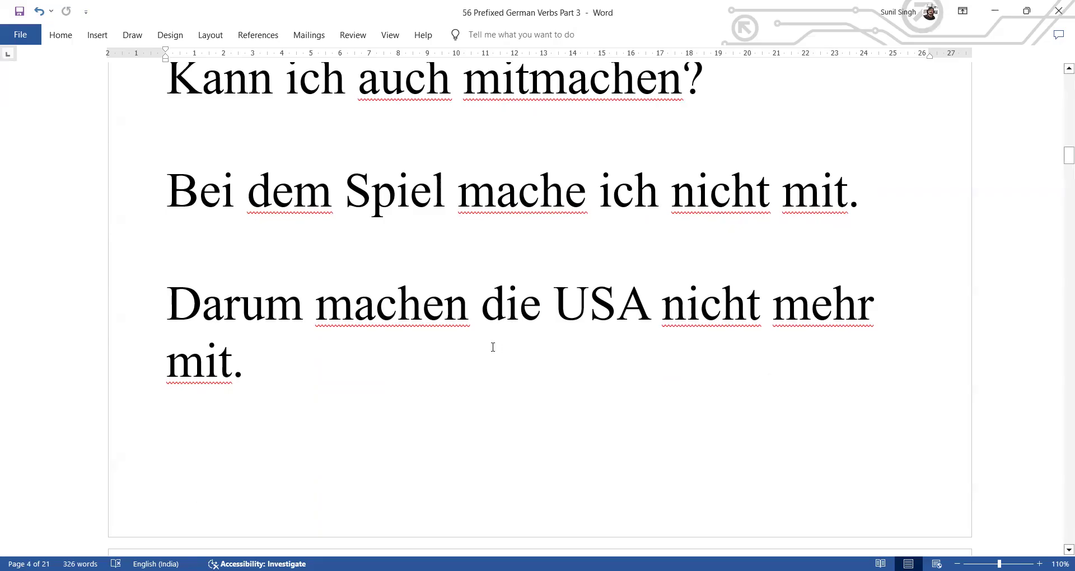
{"action": "mouse_move", "coordinate": [534, 329]}
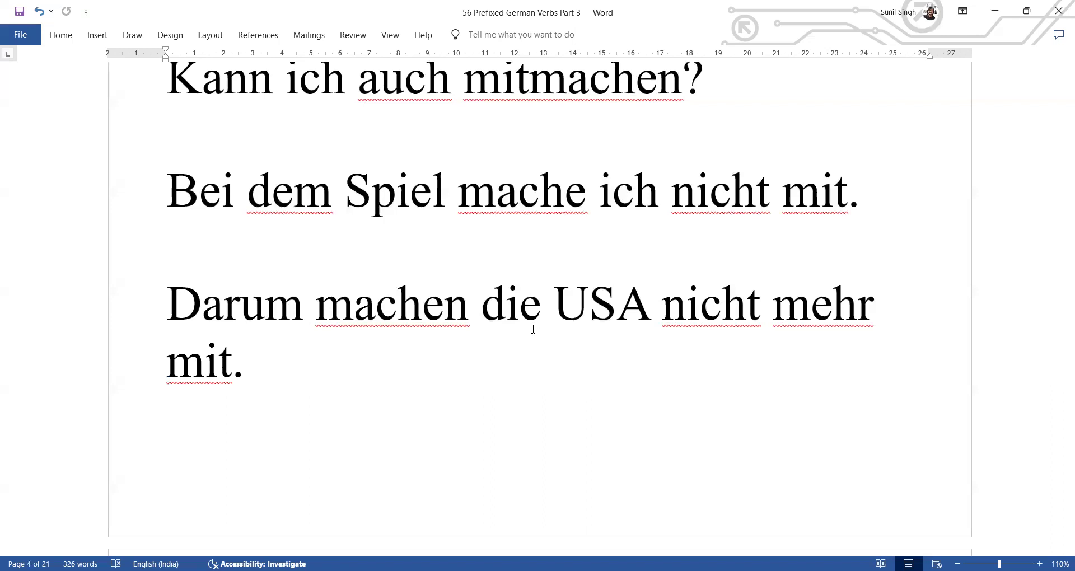
Step: Scroll through nachfolgen and nachfragen to the stattfinden (to take place) page
{"action": "scroll", "scroll_direction": "down", "scroll_amount": 3}
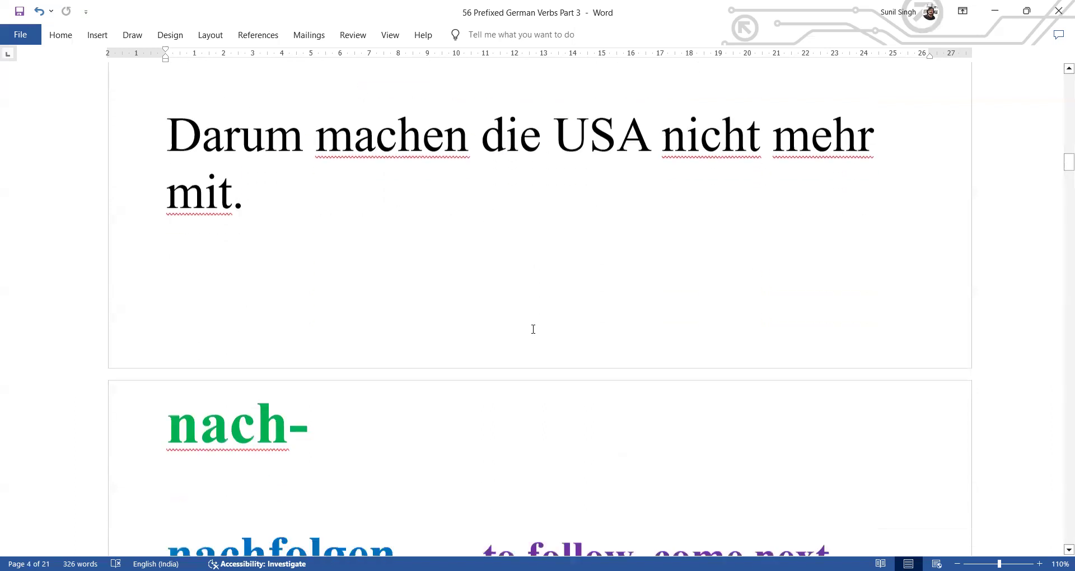
{"action": "scroll", "scroll_direction": "down", "scroll_amount": 3}
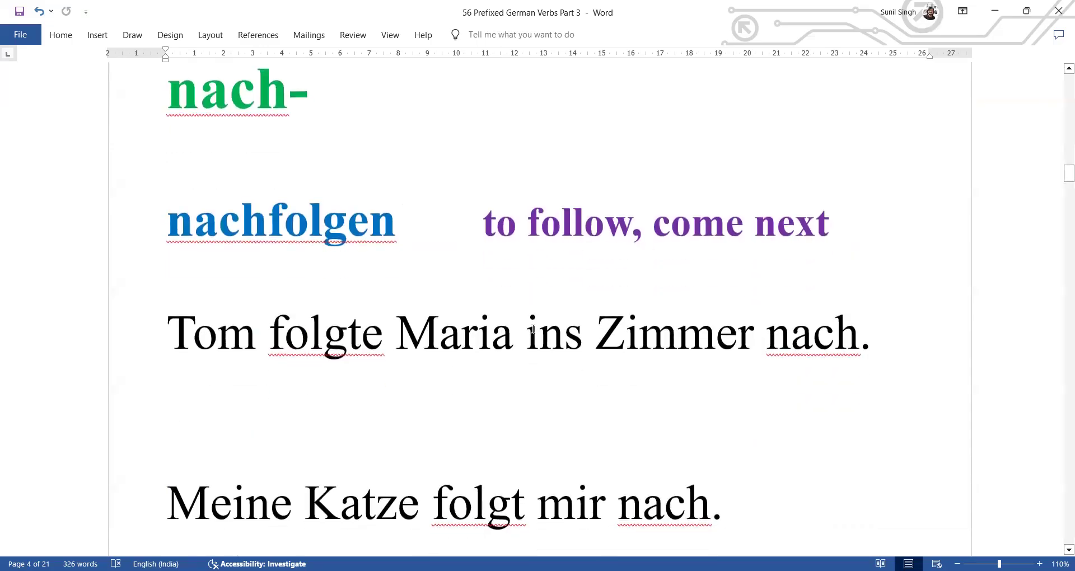
{"action": "scroll", "scroll_direction": "down", "scroll_amount": 3}
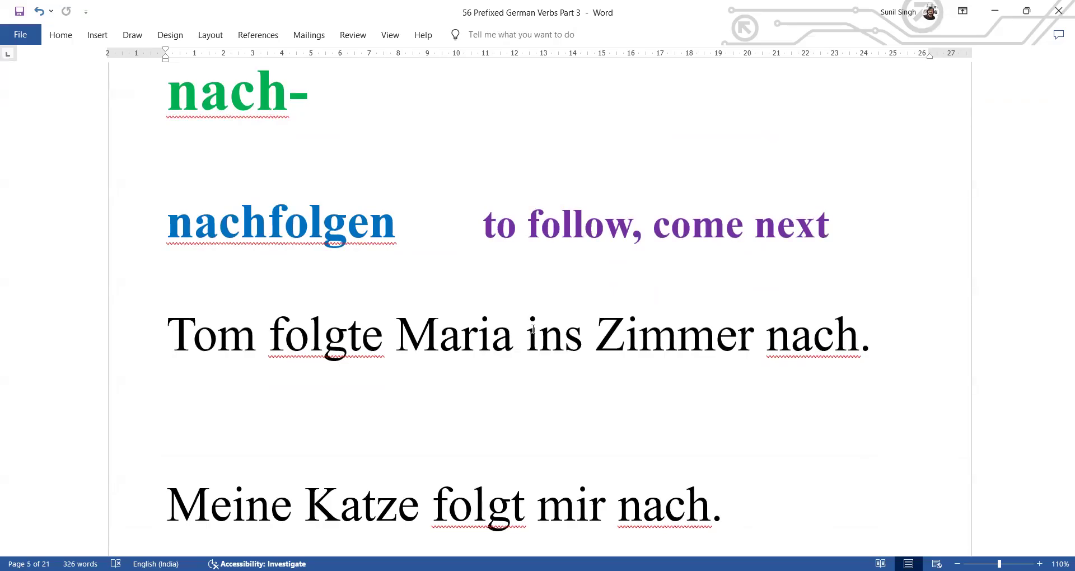
{"action": "scroll", "scroll_direction": "down", "scroll_amount": 3}
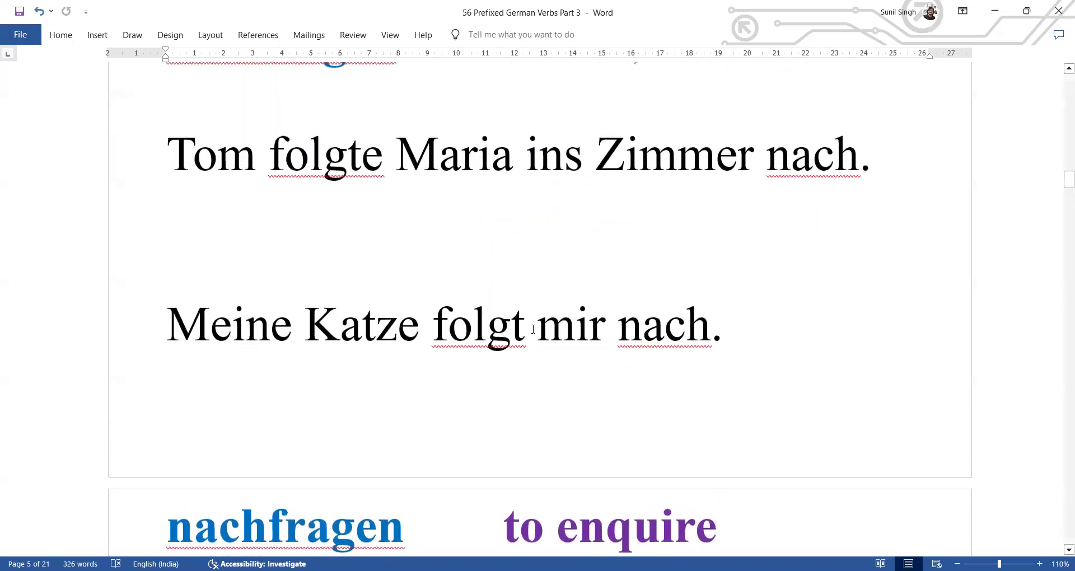
{"action": "scroll", "scroll_direction": "down", "scroll_amount": 3}
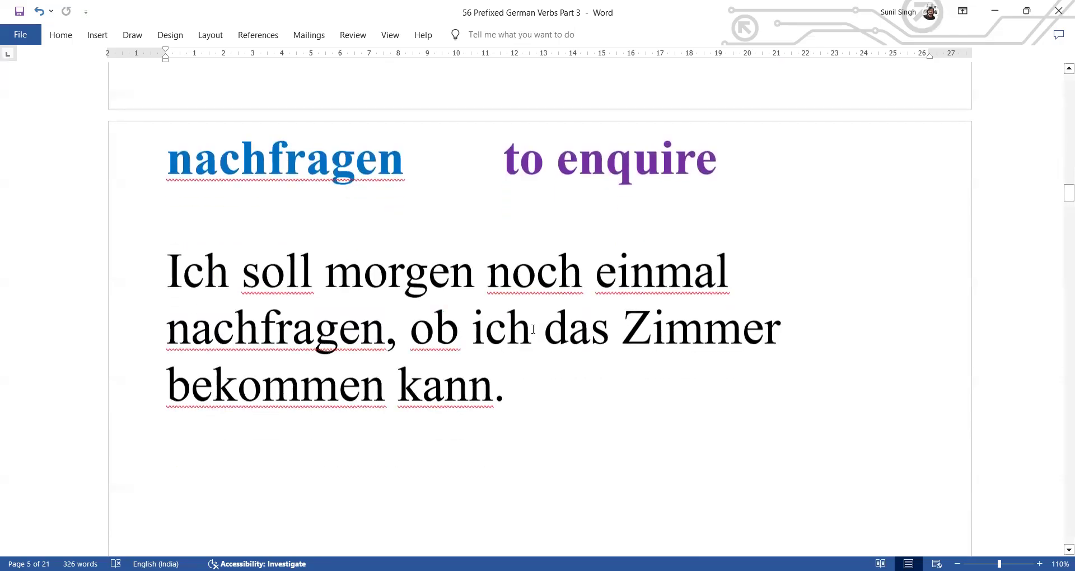
{"action": "scroll", "scroll_direction": "up", "scroll_amount": 3}
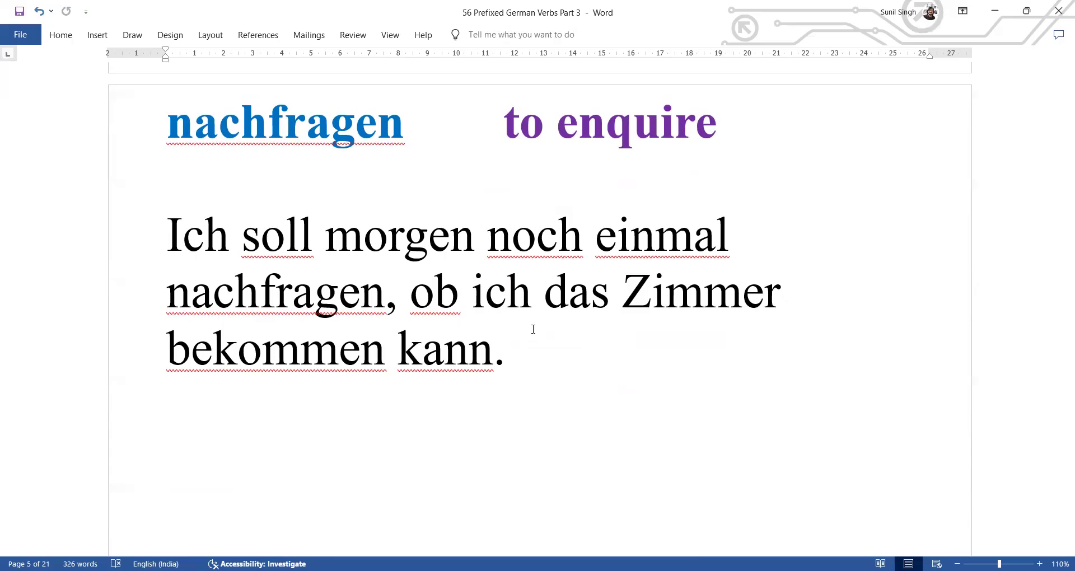
{"action": "scroll", "scroll_direction": "down", "scroll_amount": 3}
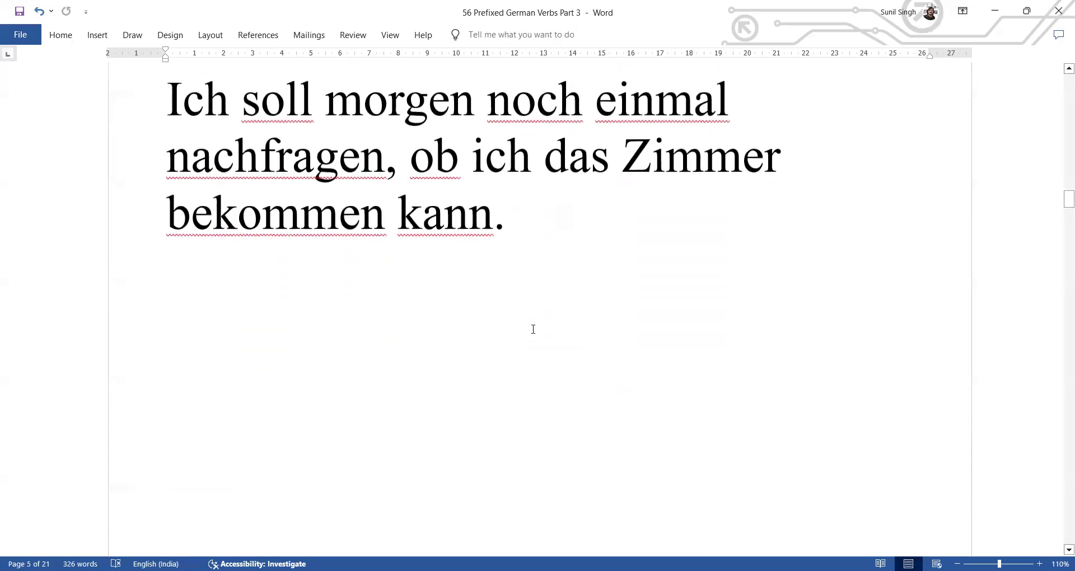
{"action": "scroll", "scroll_direction": "down", "scroll_amount": 3}
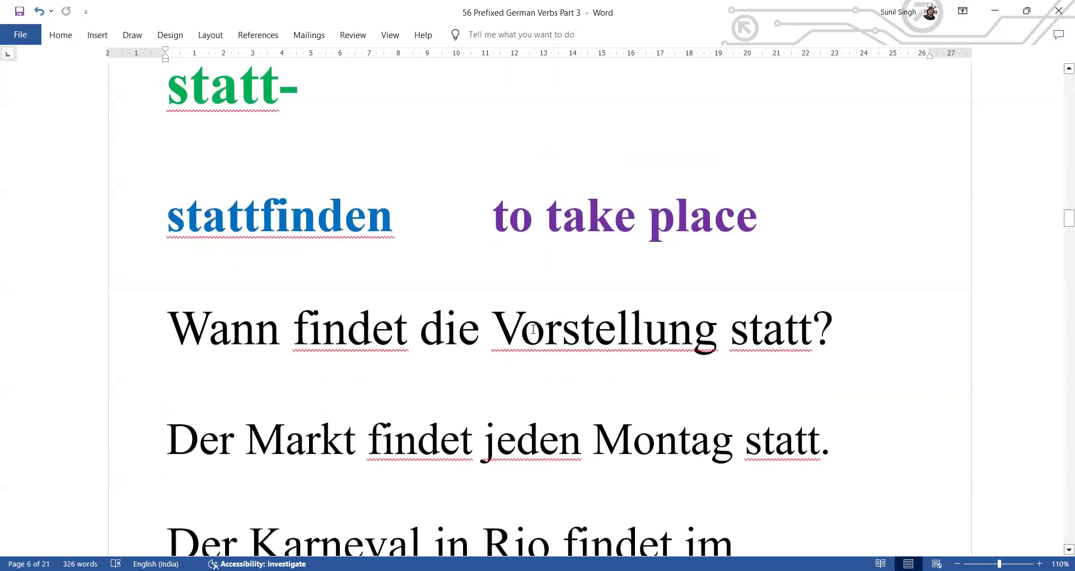
Step: Scroll through the stattfinden examples, past the Rio carnival sentence, to umsteigen
{"action": "scroll", "scroll_direction": "down", "scroll_amount": 3}
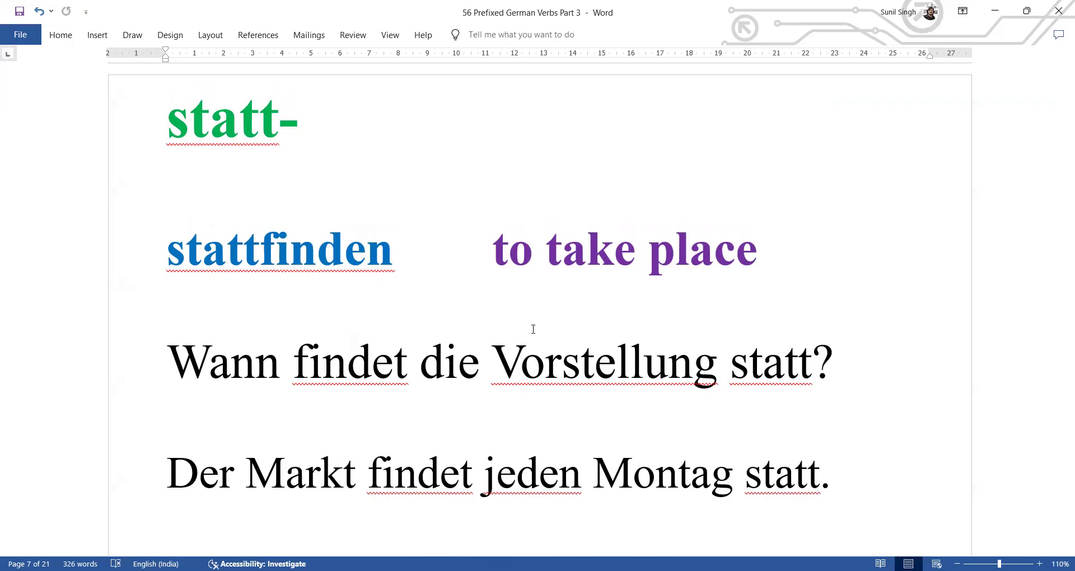
{"action": "scroll", "scroll_direction": "down", "scroll_amount": 3}
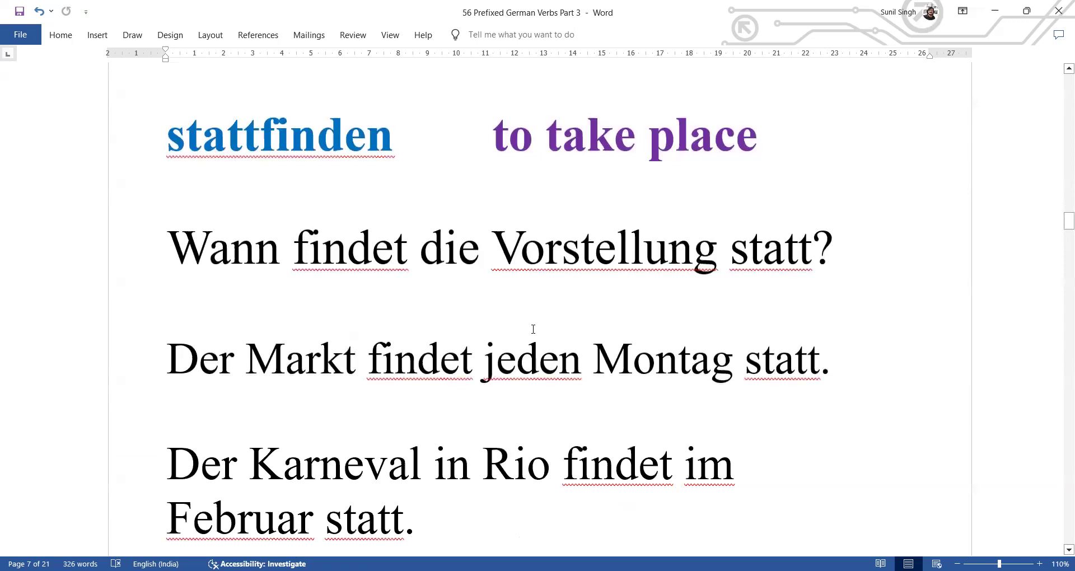
{"action": "scroll", "scroll_direction": "down", "scroll_amount": 3}
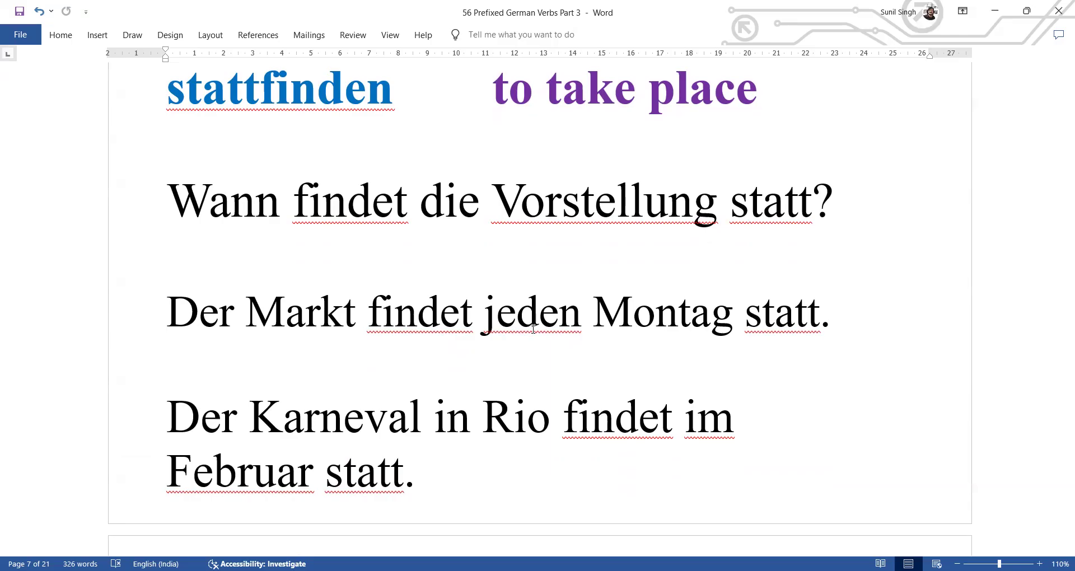
{"action": "scroll", "scroll_direction": "down", "scroll_amount": 3}
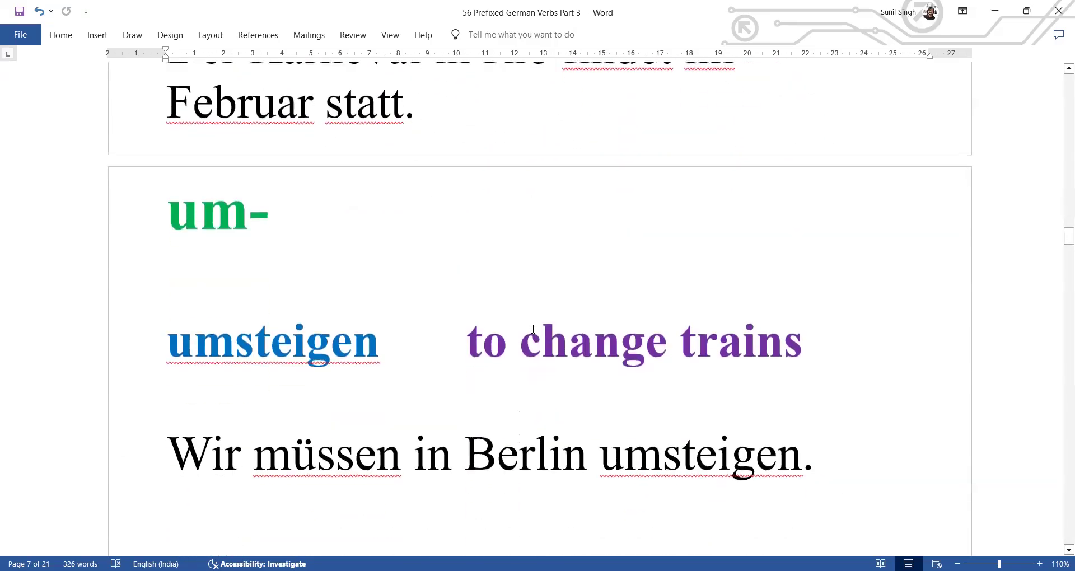
Step: Scroll past umsteigen's examples to the umziehen page with its two example sentences
{"action": "scroll", "scroll_direction": "down", "scroll_amount": 3}
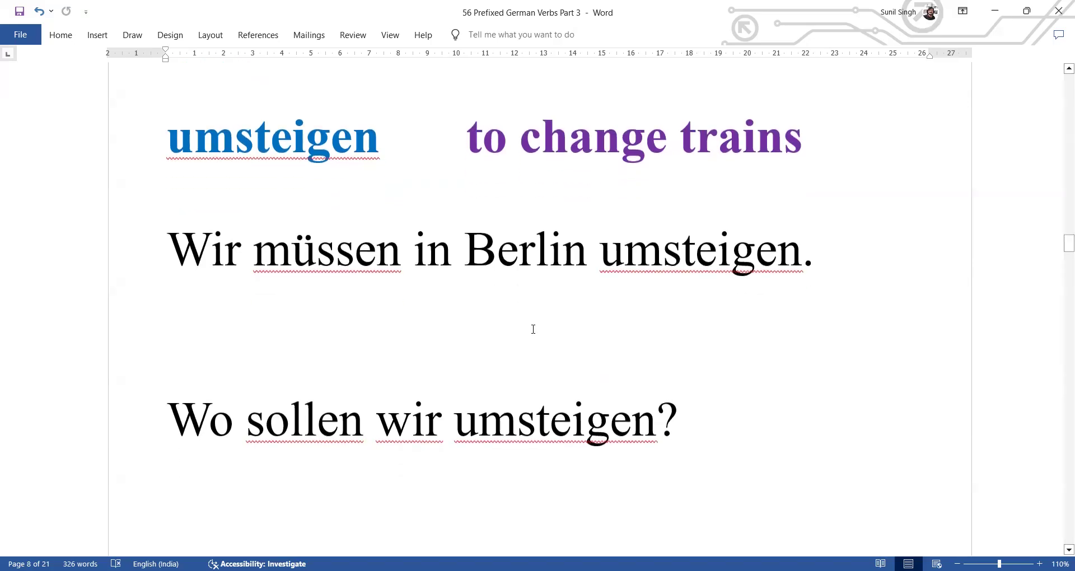
{"action": "scroll", "scroll_direction": "down", "scroll_amount": 3}
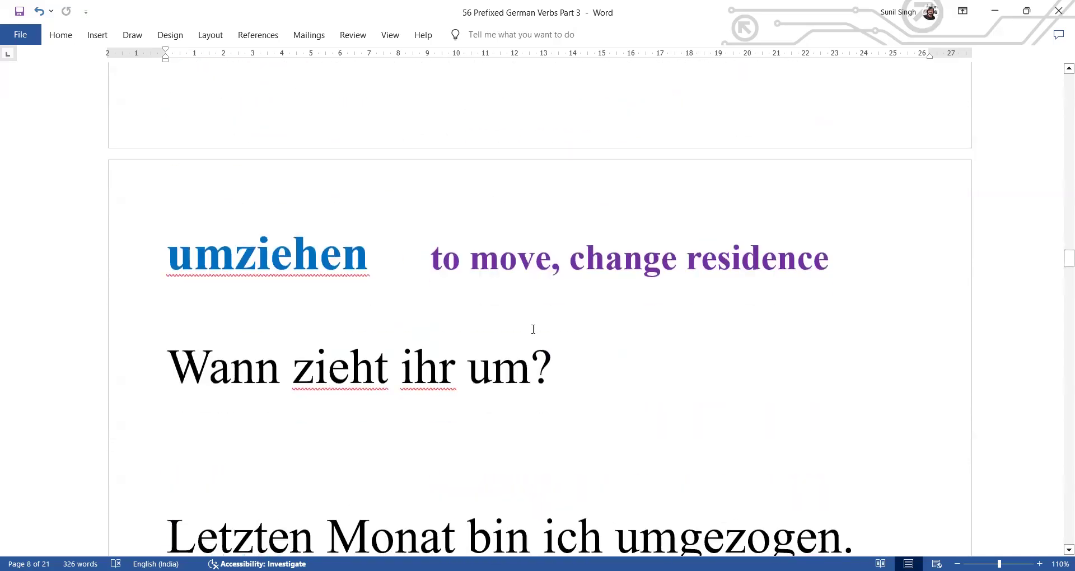
Step: Scroll past the umziehen page to umformulieren (rephrase) and its two examples
{"action": "scroll", "scroll_direction": "down", "scroll_amount": 3}
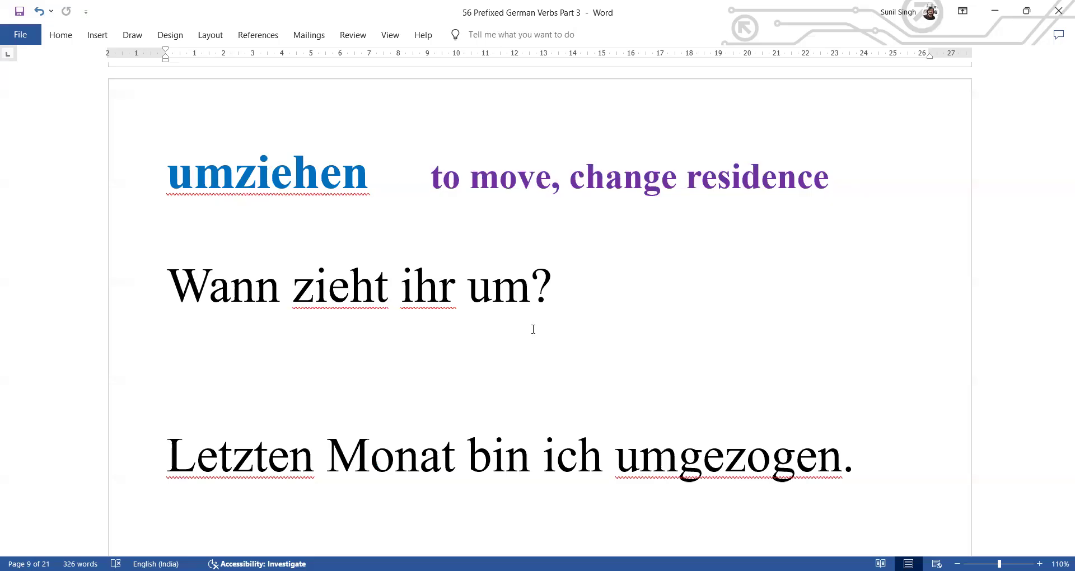
{"action": "scroll", "scroll_direction": "down", "scroll_amount": 3}
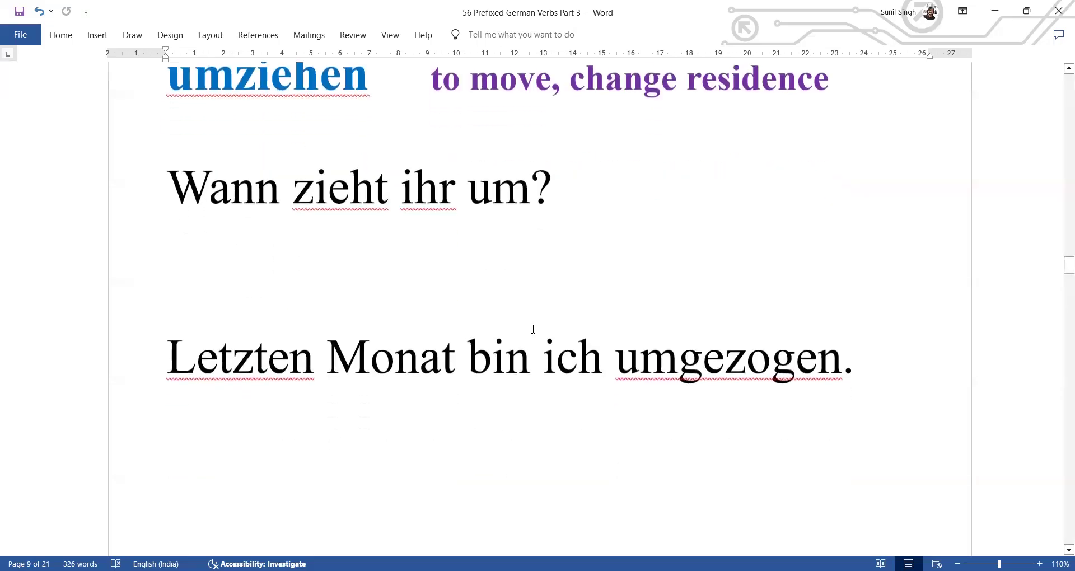
{"action": "scroll", "scroll_direction": "down", "scroll_amount": 3}
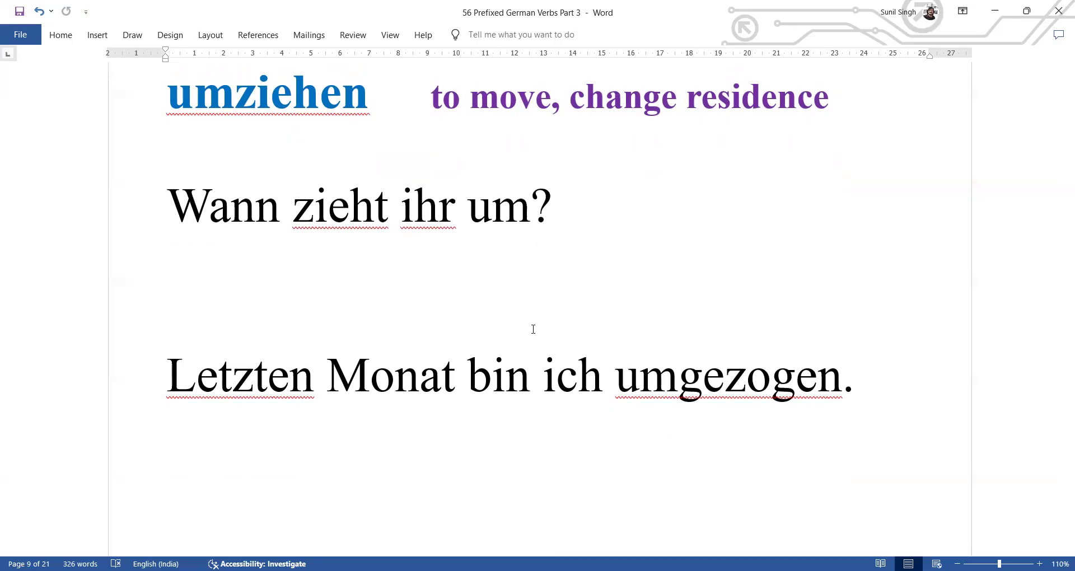
{"action": "scroll", "scroll_direction": "up", "scroll_amount": 3}
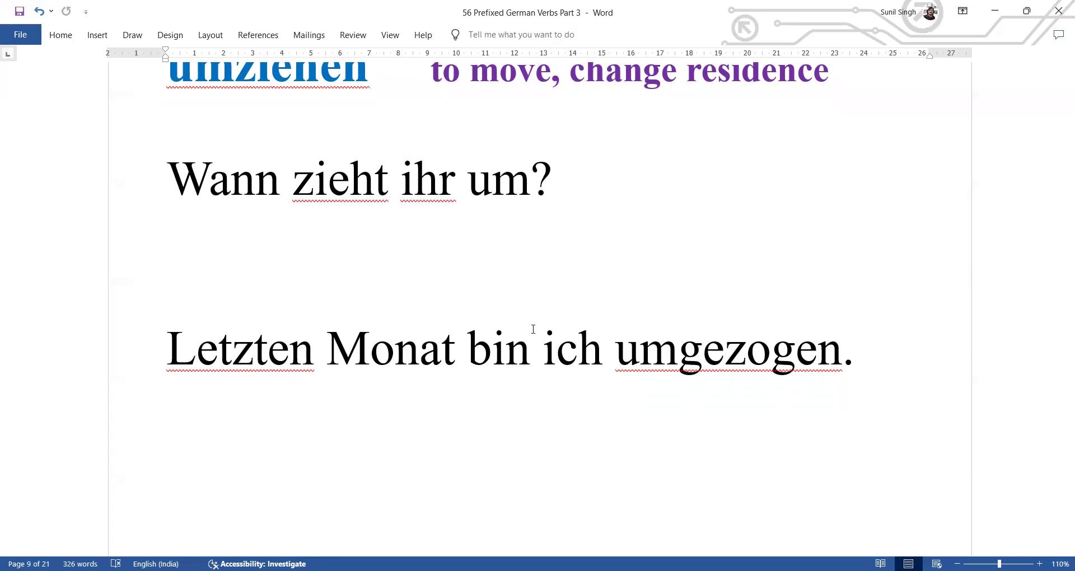
{"action": "scroll", "scroll_direction": "down", "scroll_amount": 3}
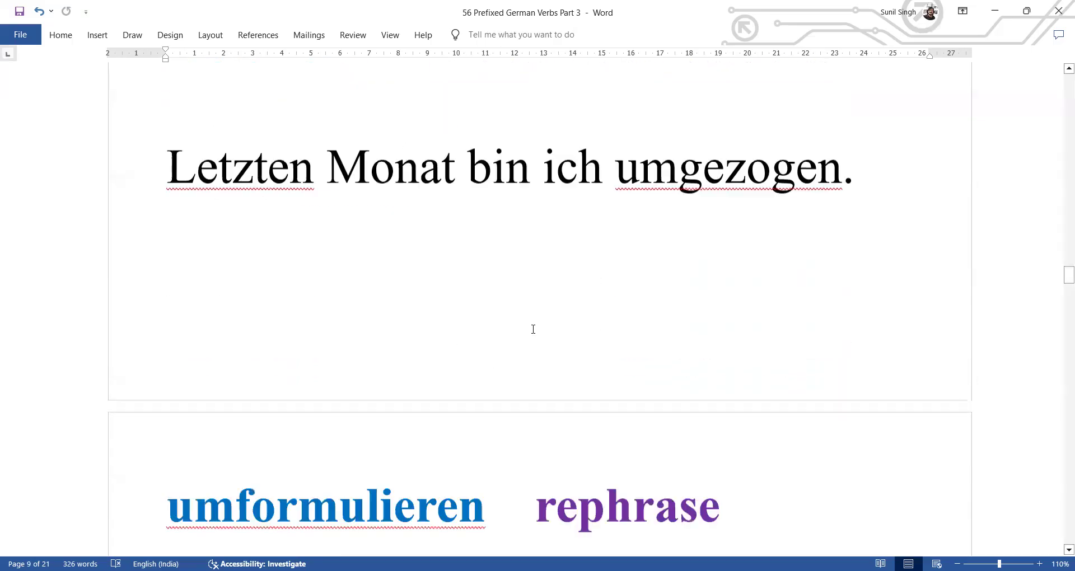
{"action": "scroll", "scroll_direction": "down", "scroll_amount": 3}
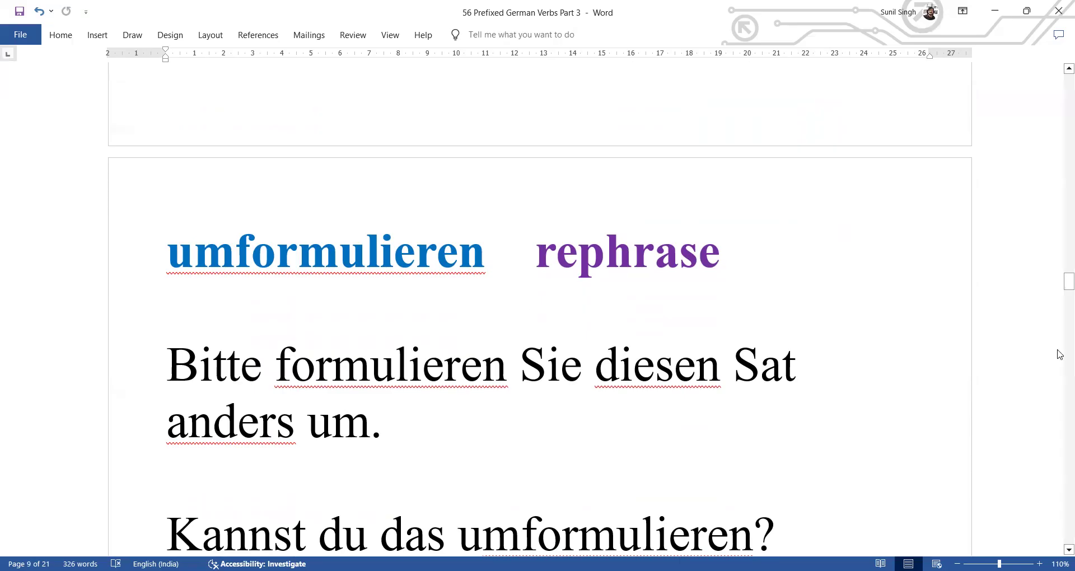
Step: Place the insertion point before 'anders' and scroll on toward the vor- page
{"action": "left_click", "coordinate": [805, 366]}
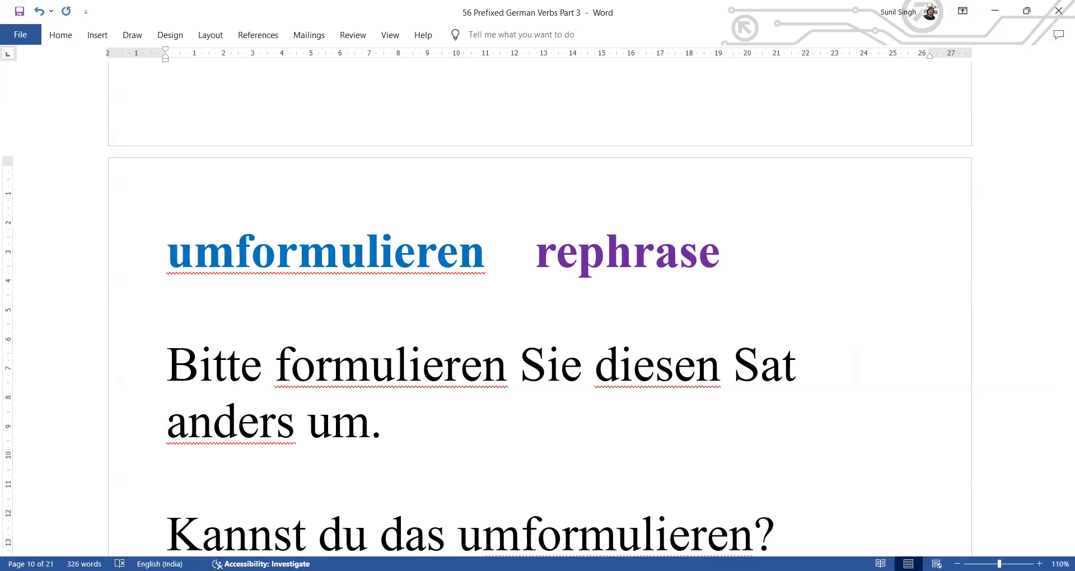
{"action": "left_click", "coordinate": [166, 419]}
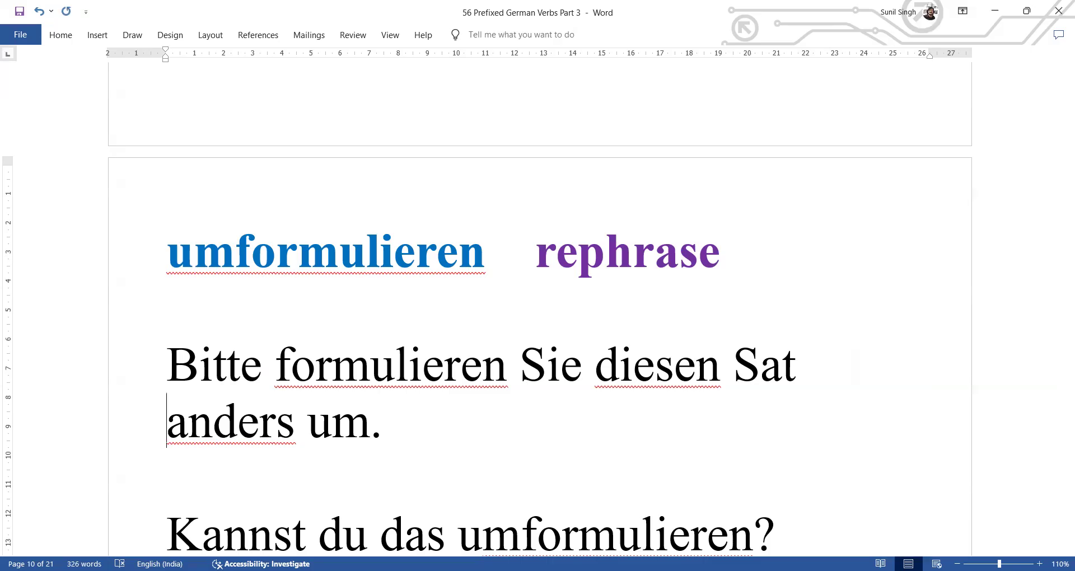
{"action": "scroll", "scroll_direction": "down", "scroll_amount": 3}
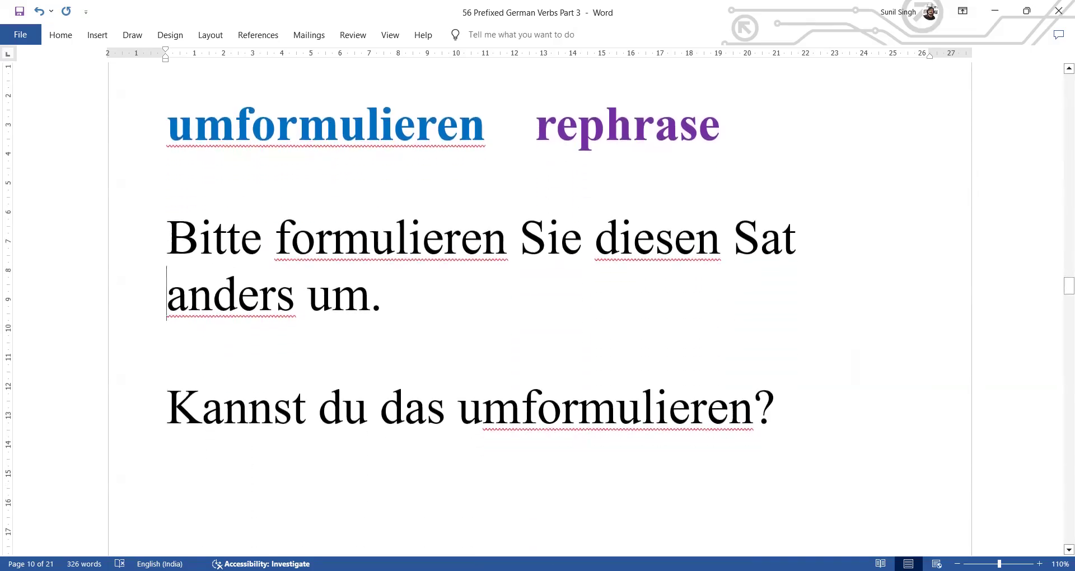
{"action": "mouse_move", "coordinate": [985, 418]}
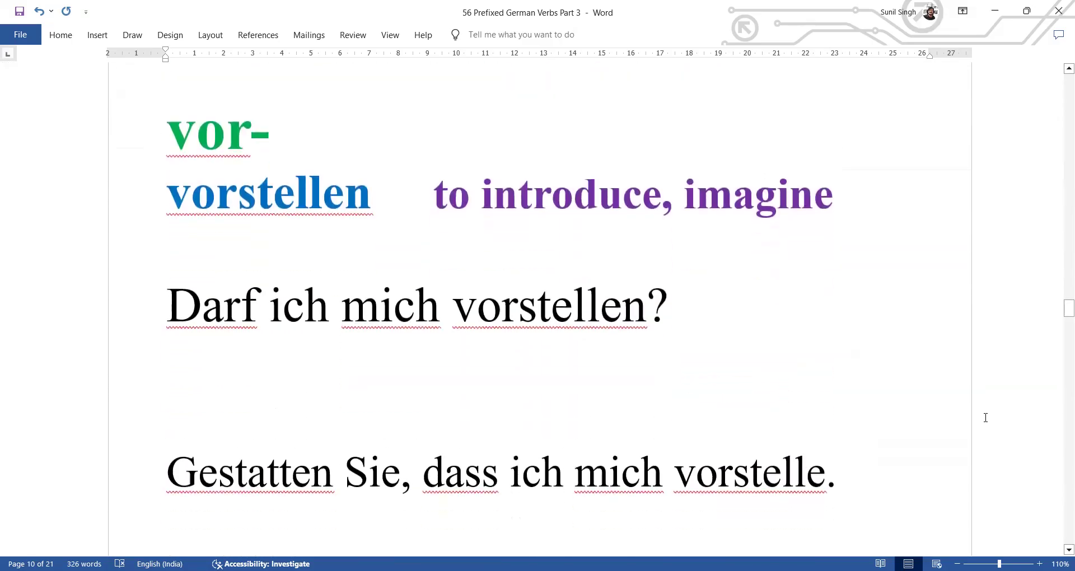
Step: Scroll through the four vorstellen examples to 'Wie kannst du dir vorstellen…'
{"action": "scroll", "scroll_direction": "down", "scroll_amount": 3}
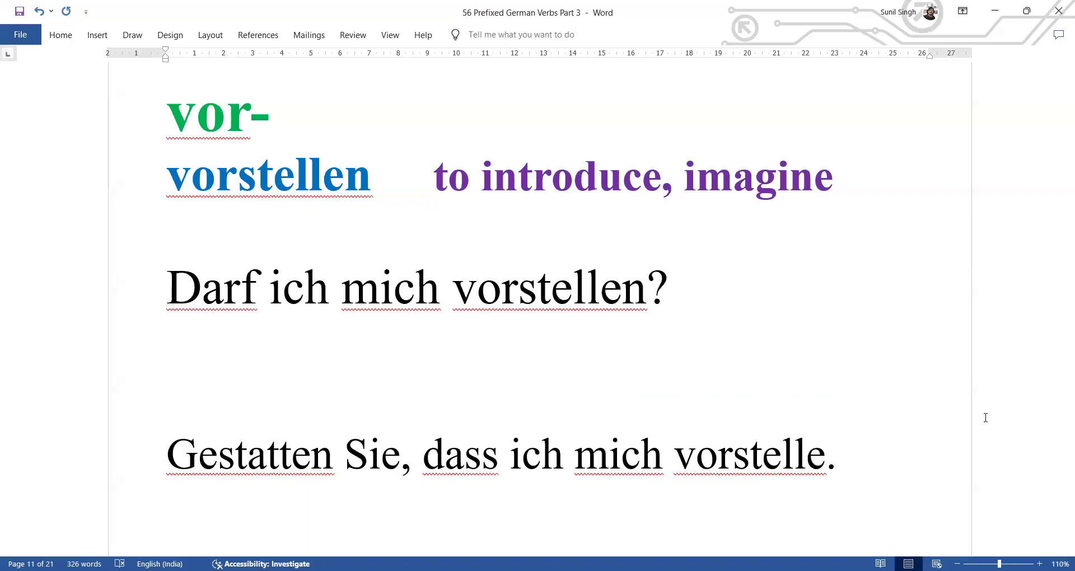
{"action": "mouse_move", "coordinate": [851, 396]}
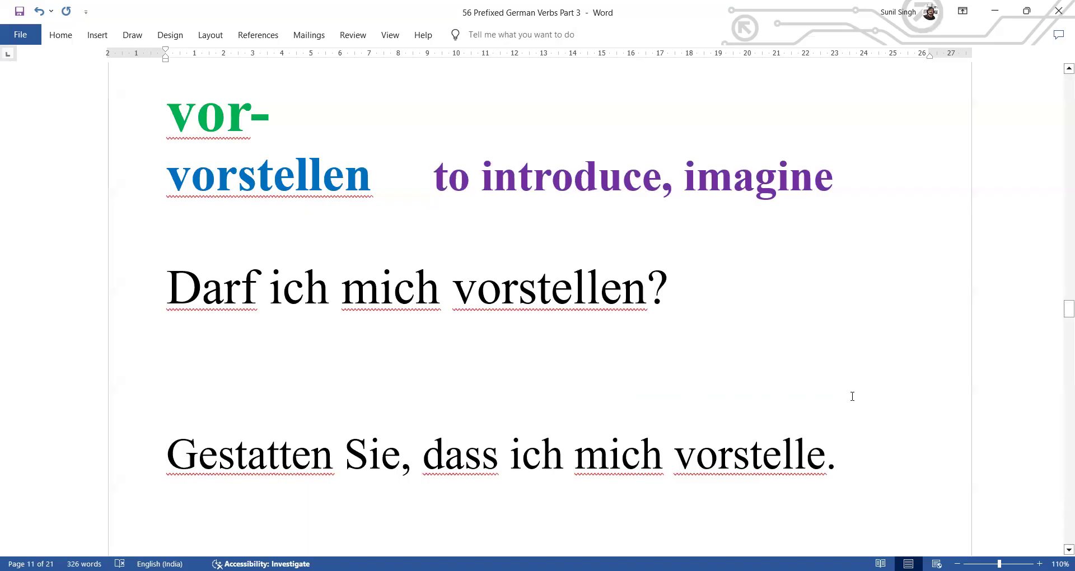
{"action": "mouse_move", "coordinate": [699, 408]}
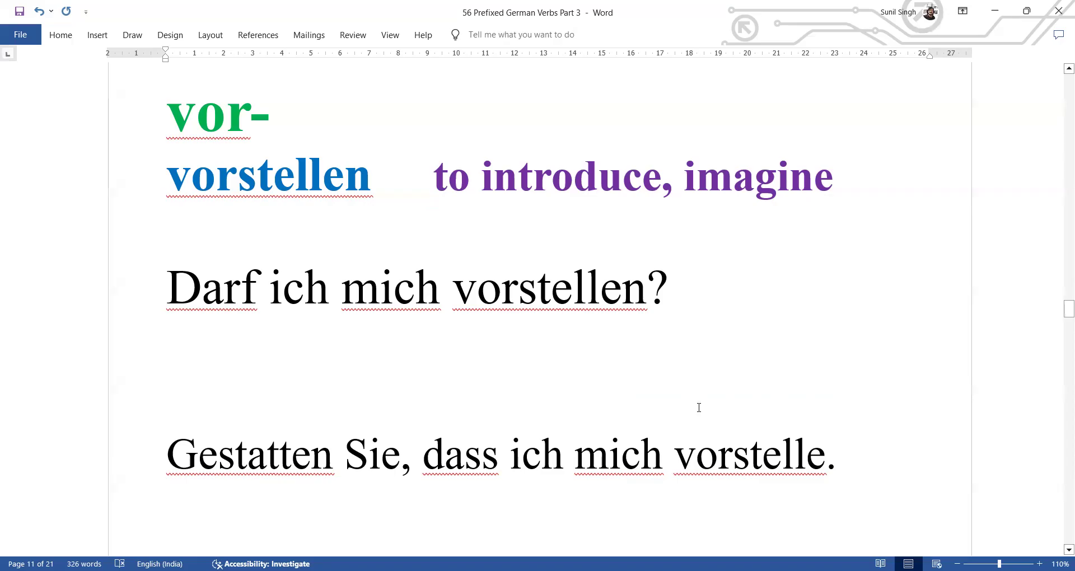
{"action": "left_click", "coordinate": [718, 455]}
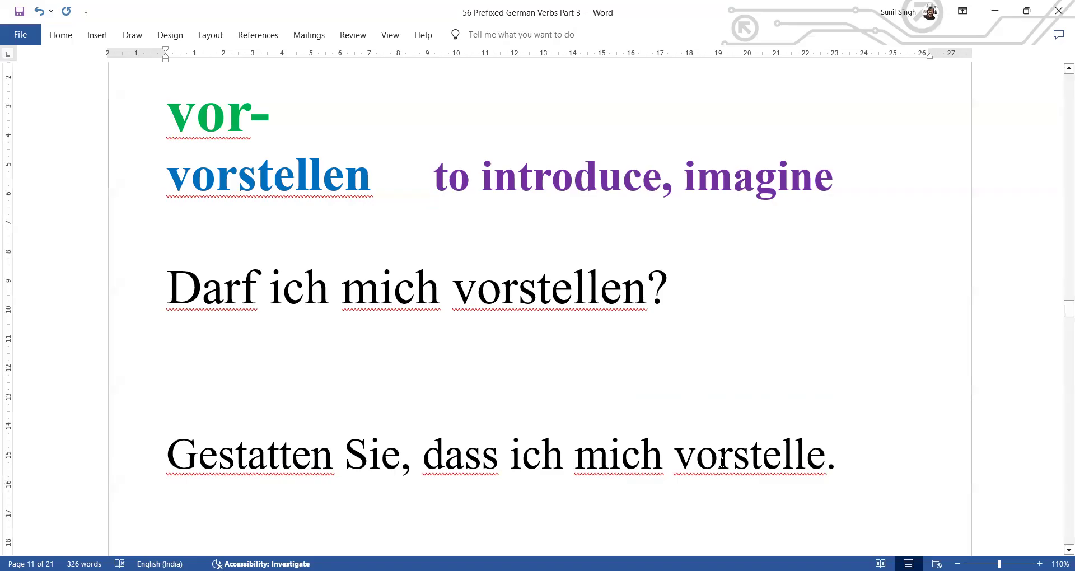
{"action": "scroll", "scroll_direction": "up", "scroll_amount": 3}
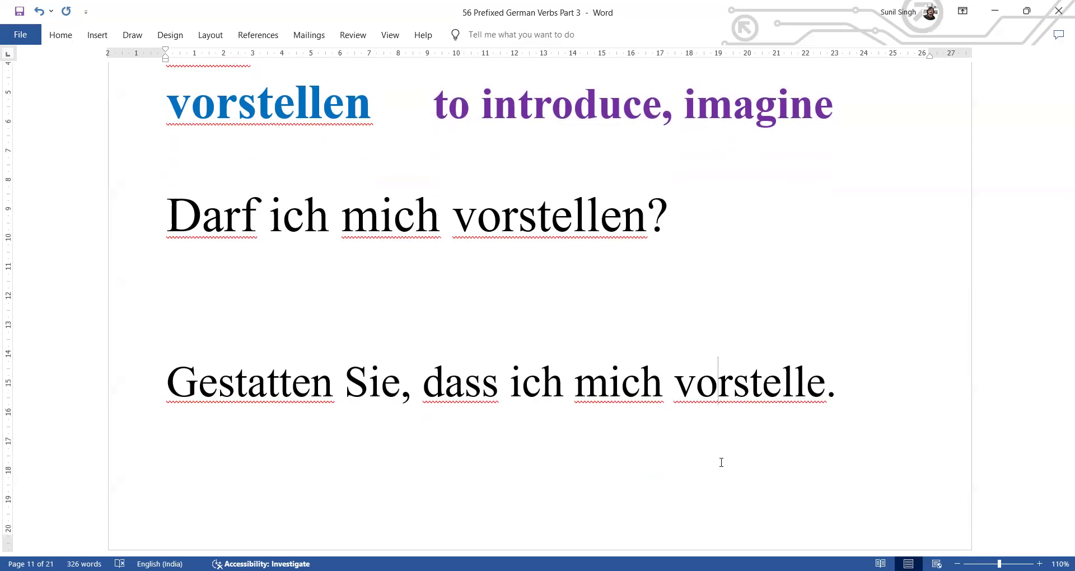
{"action": "scroll", "scroll_direction": "down", "scroll_amount": 3}
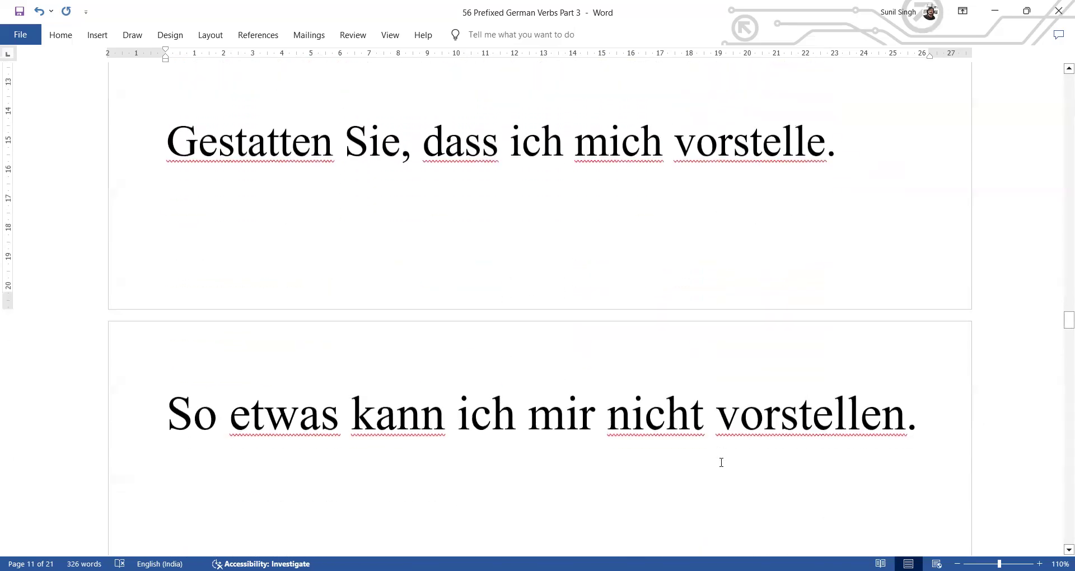
{"action": "scroll", "scroll_direction": "down", "scroll_amount": 3}
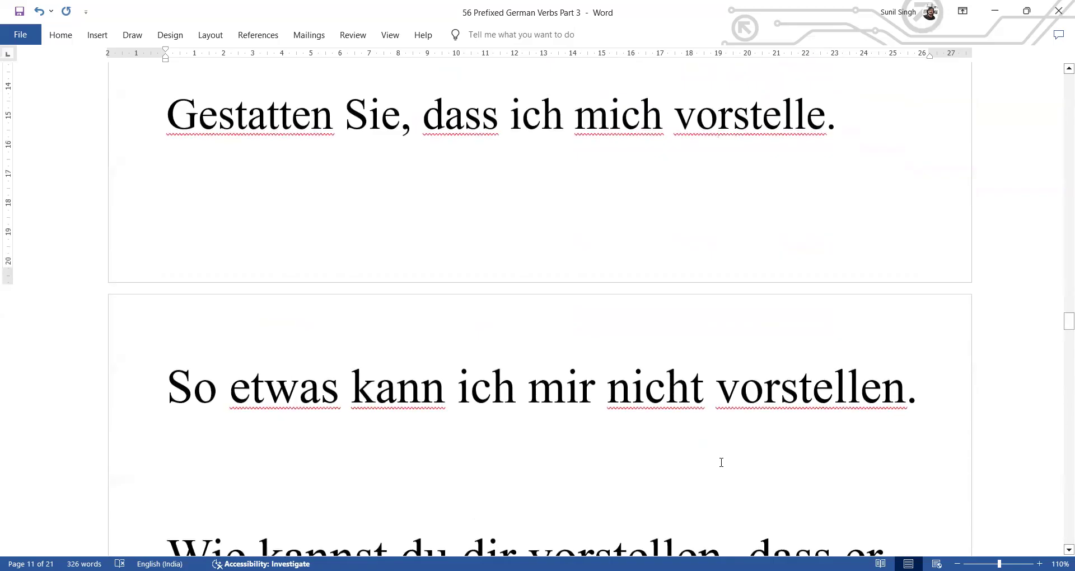
{"action": "left_click", "coordinate": [716, 115]}
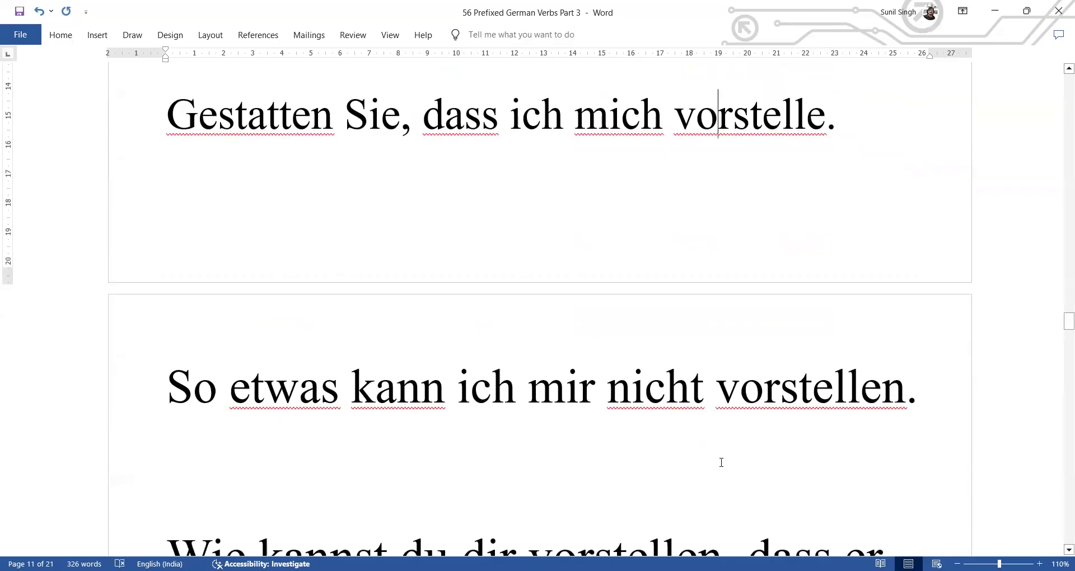
{"action": "scroll", "scroll_direction": "down", "scroll_amount": 3}
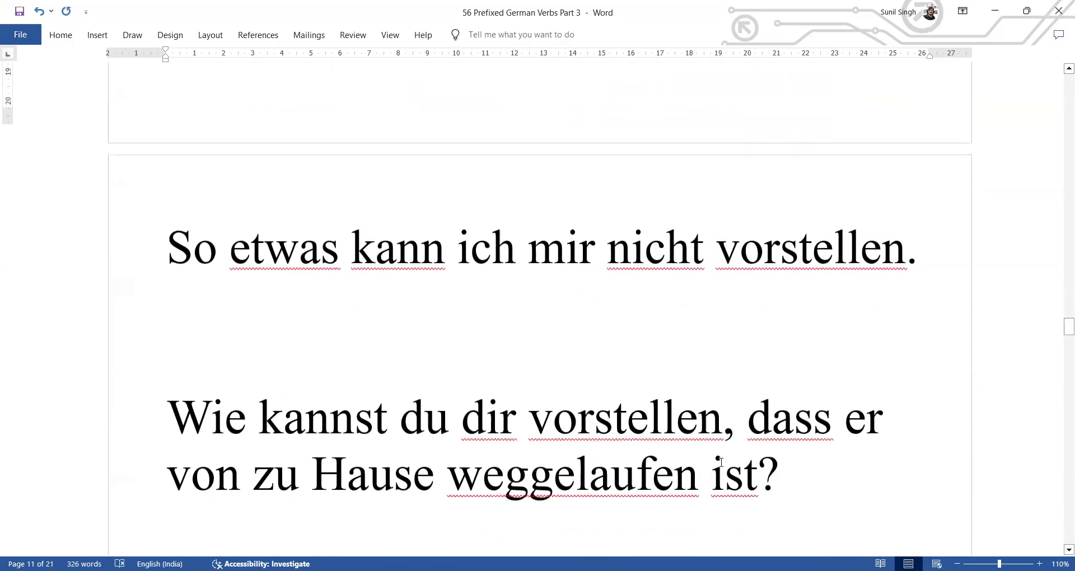
{"action": "scroll", "scroll_direction": "up", "scroll_amount": 3}
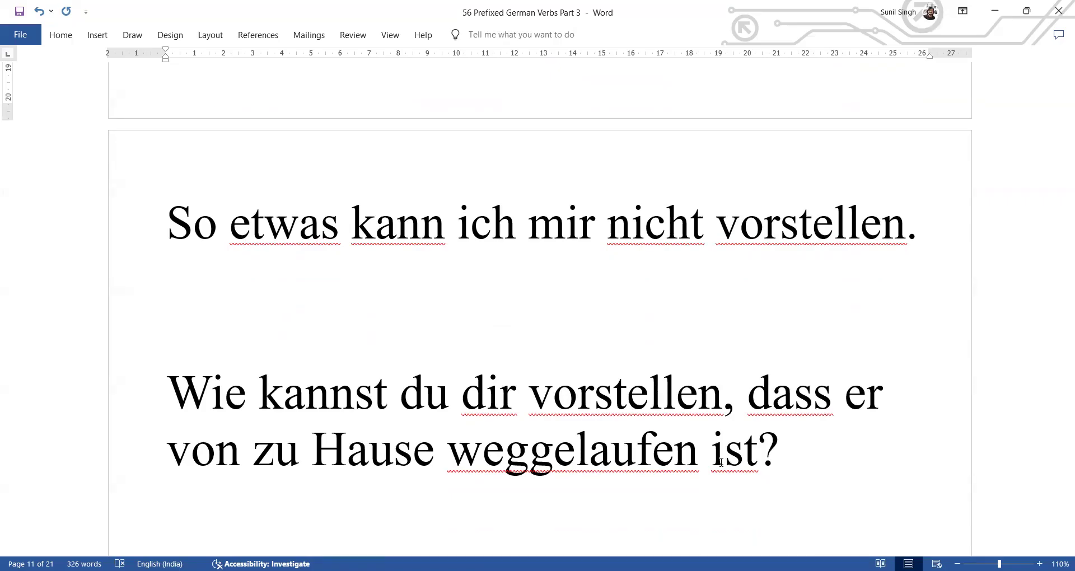
{"action": "scroll", "scroll_direction": "down", "scroll_amount": 3}
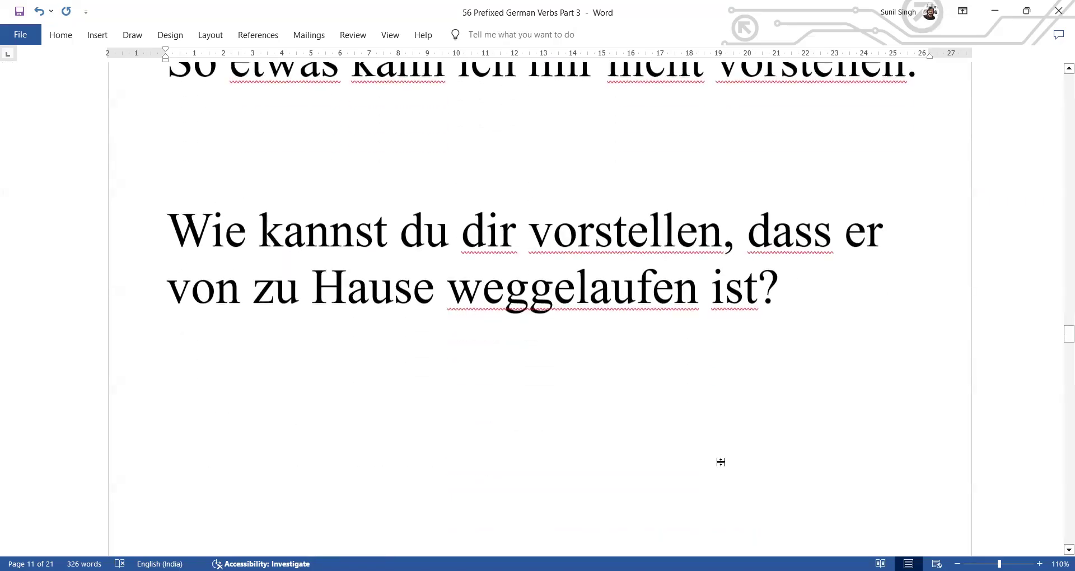
Step: Scroll past the wegfahren (to leave, to drive away) heading to both example sentences
{"action": "scroll", "scroll_direction": "down", "scroll_amount": 3}
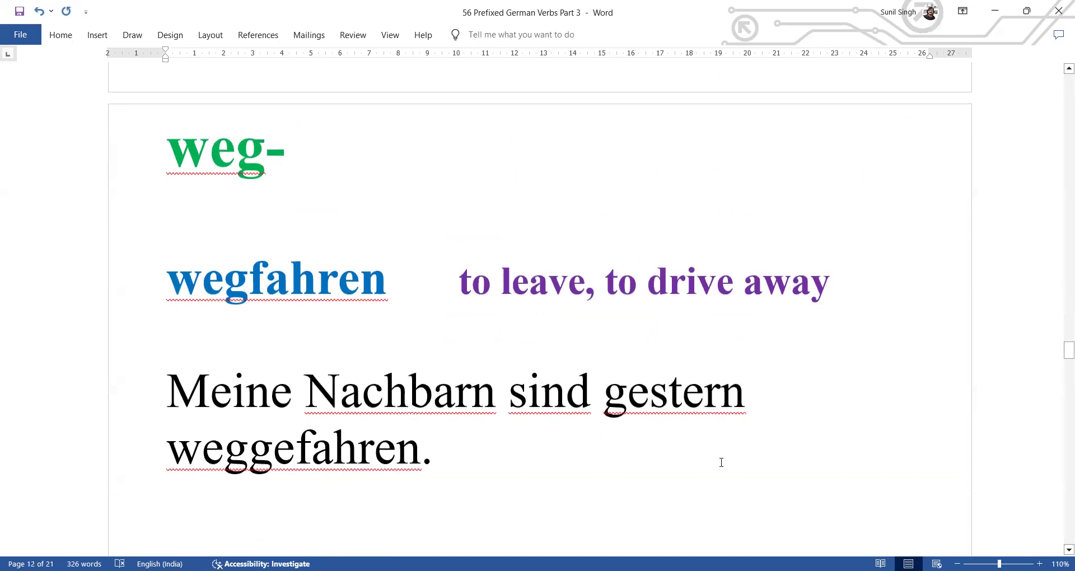
{"action": "scroll", "scroll_direction": "down", "scroll_amount": 3}
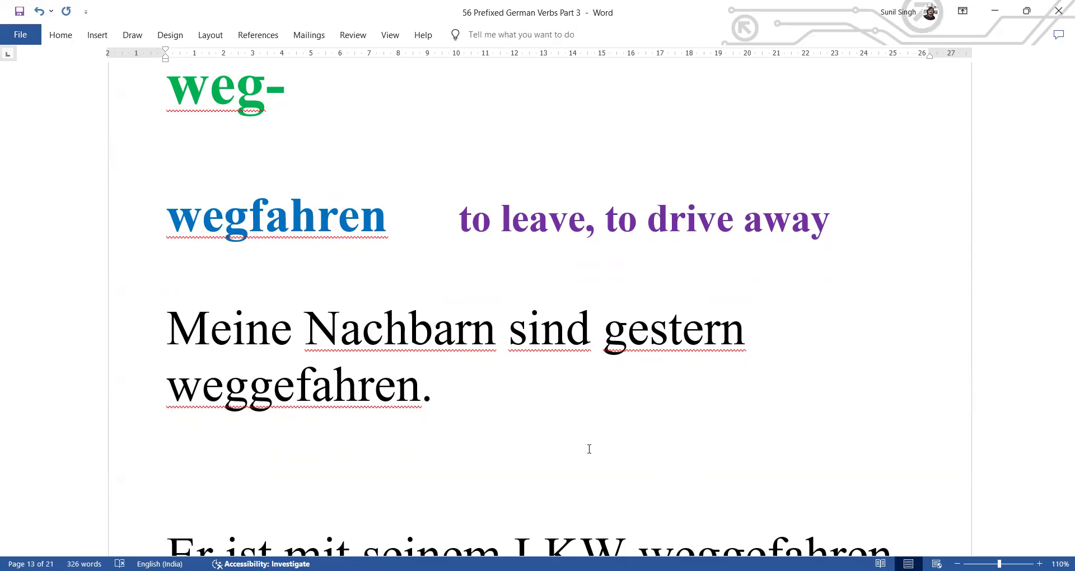
{"action": "scroll", "scroll_direction": "down", "scroll_amount": 3}
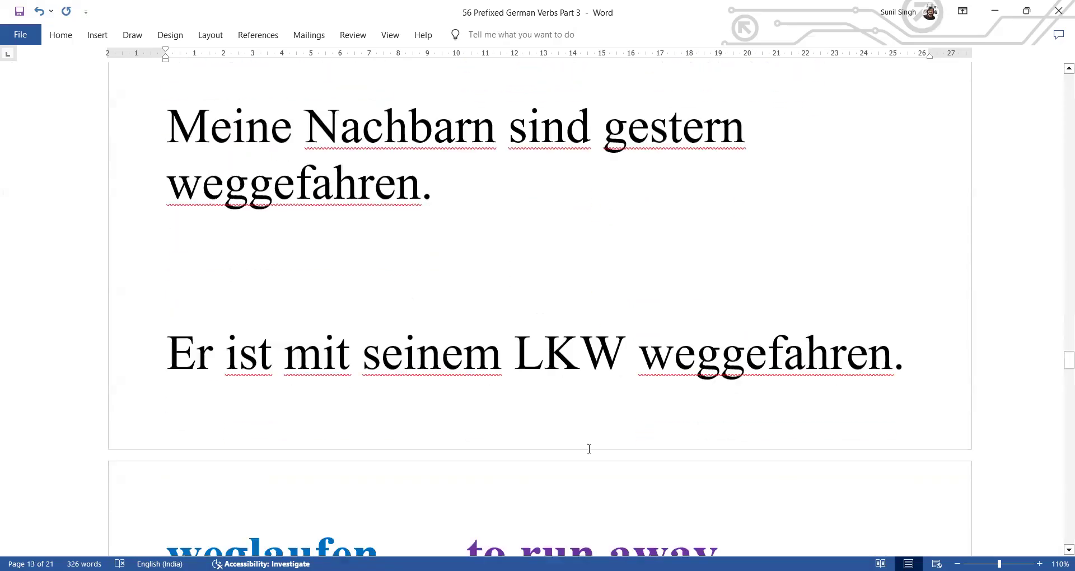
{"action": "scroll", "scroll_direction": "down", "scroll_amount": 3}
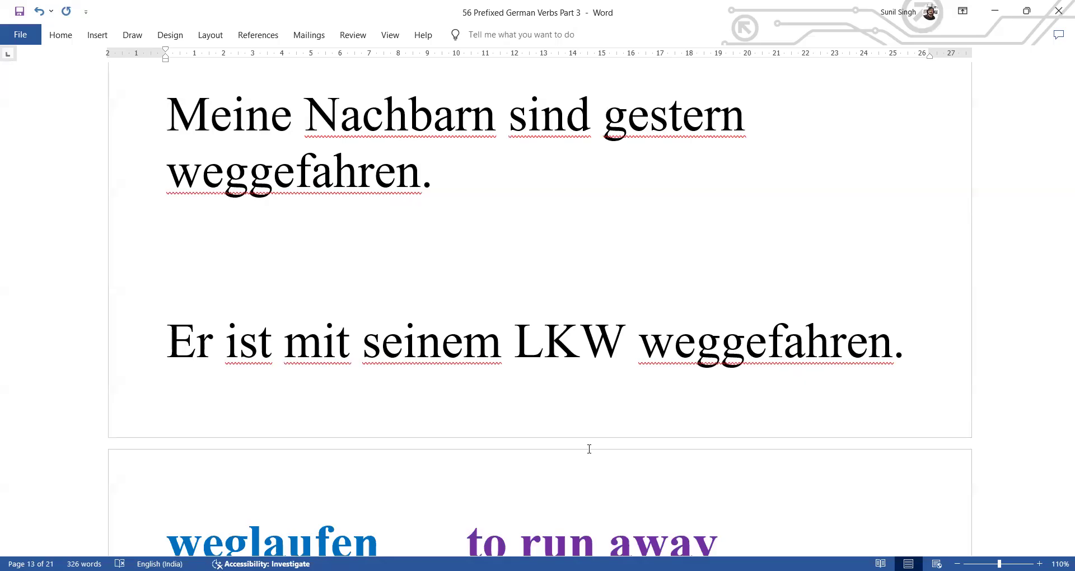
Step: Scroll to weglaufen, click its heading line, and reveal 'Er ist von zu Hause weggelaufen.'
{"action": "scroll", "scroll_direction": "down", "scroll_amount": 3}
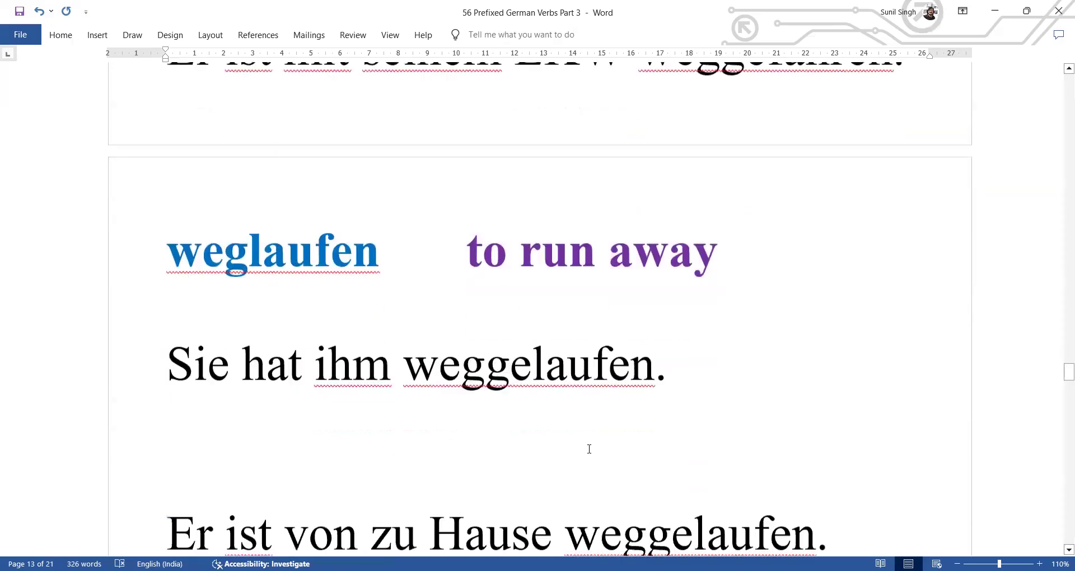
{"action": "scroll", "scroll_direction": "down", "scroll_amount": 3}
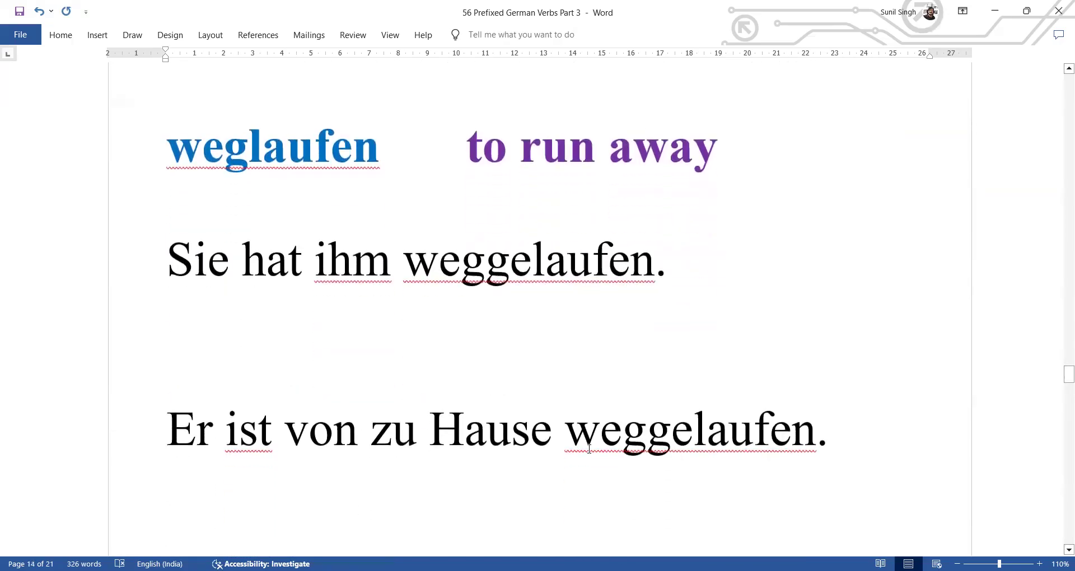
{"action": "left_click", "coordinate": [403, 146]}
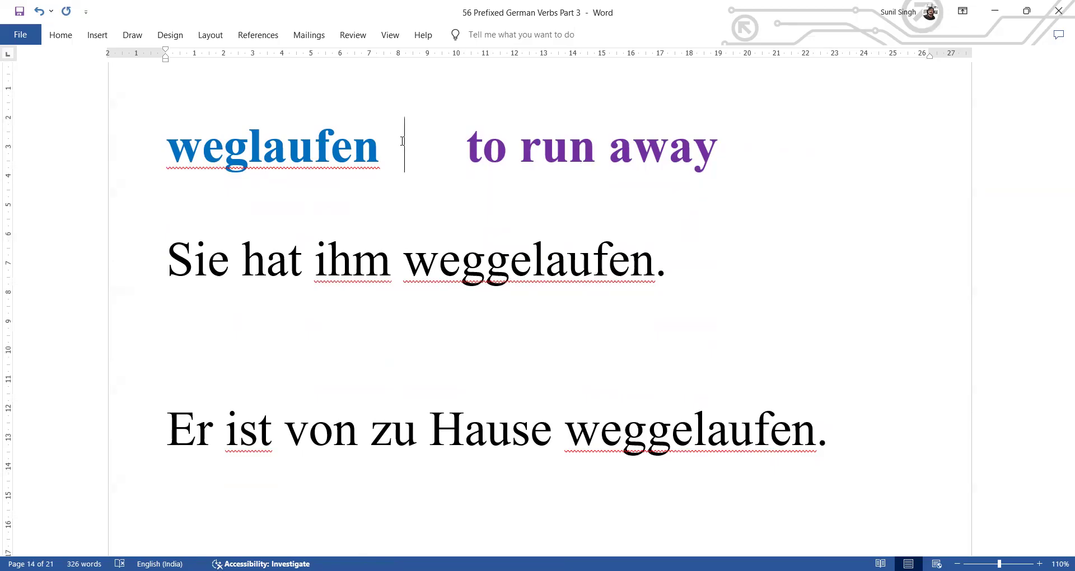
{"action": "mouse_move", "coordinate": [402, 142]}
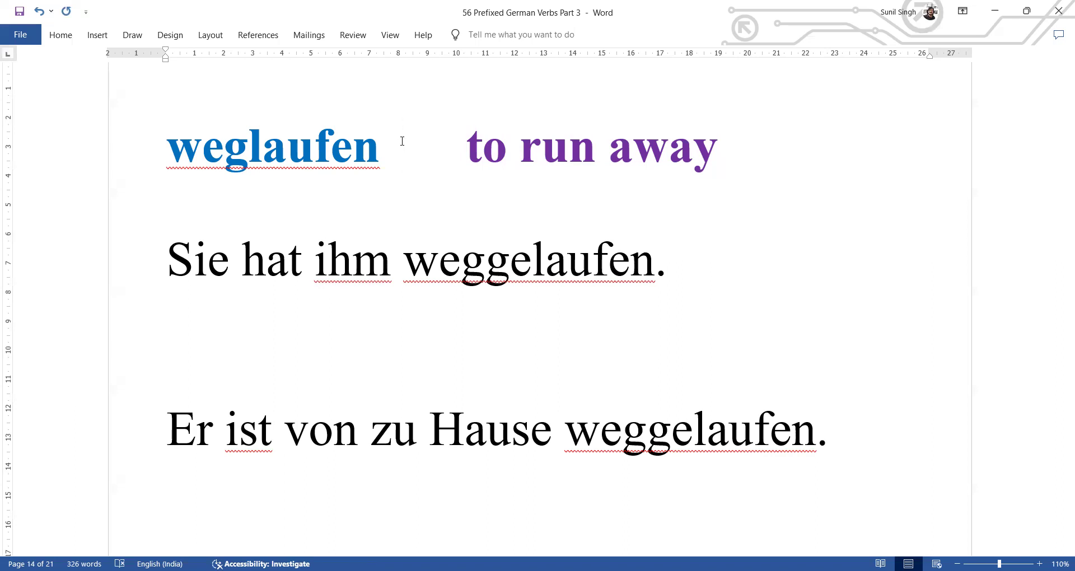
{"action": "left_click", "coordinate": [403, 145]}
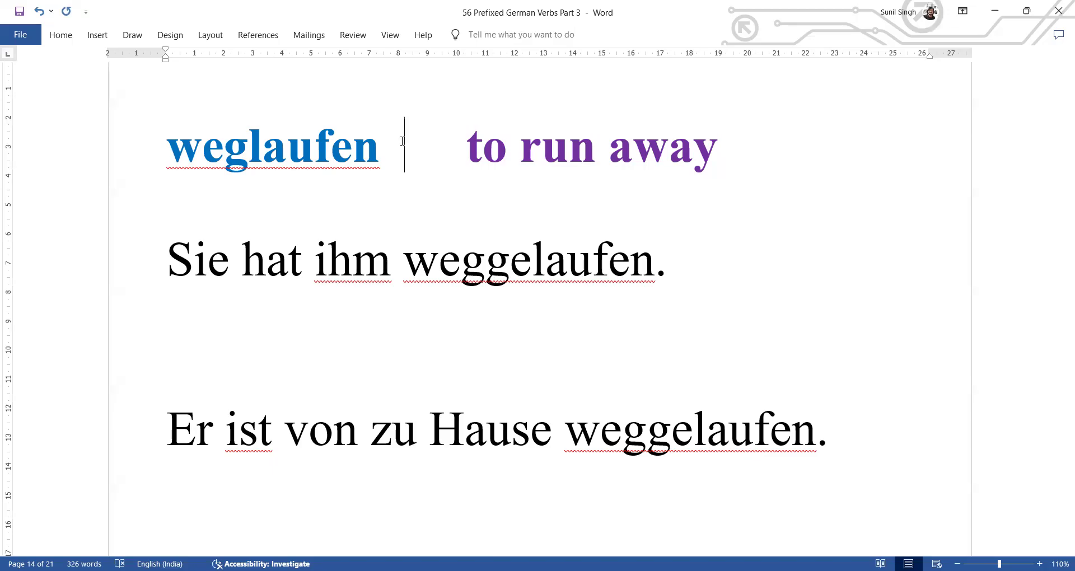
{"action": "scroll", "scroll_direction": "down", "scroll_amount": 3}
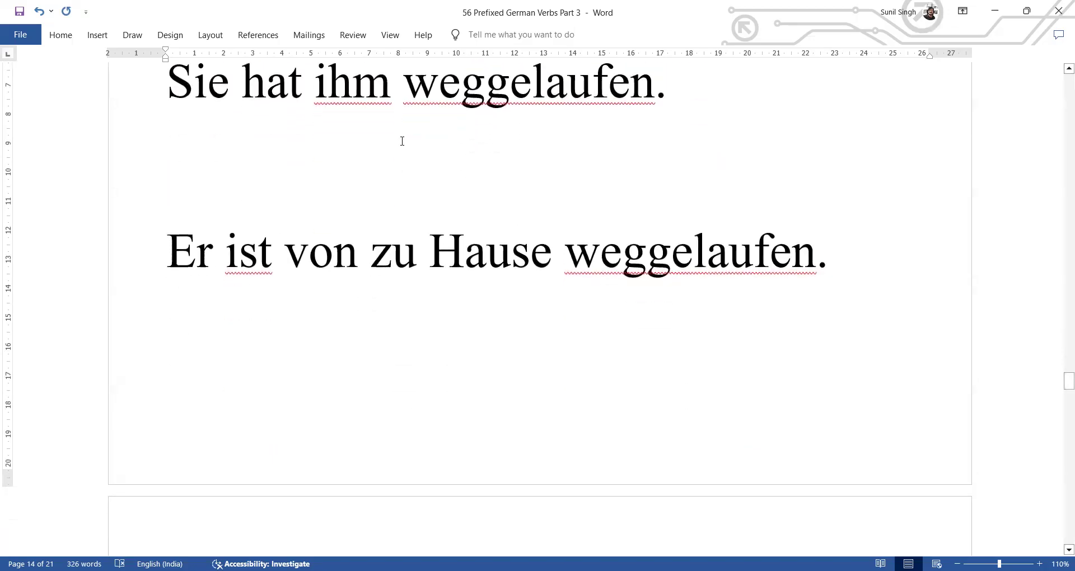
Step: Scroll down to the wiedersehen (to meet/see again) entry and its two example sentences
{"action": "scroll", "scroll_direction": "down", "scroll_amount": 3}
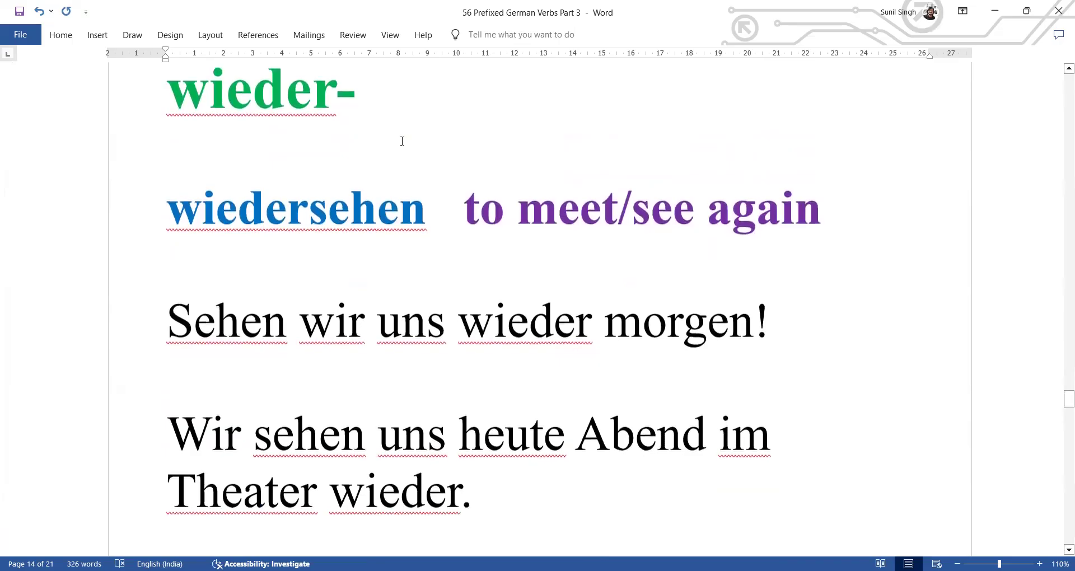
{"action": "scroll", "scroll_direction": "down", "scroll_amount": 3}
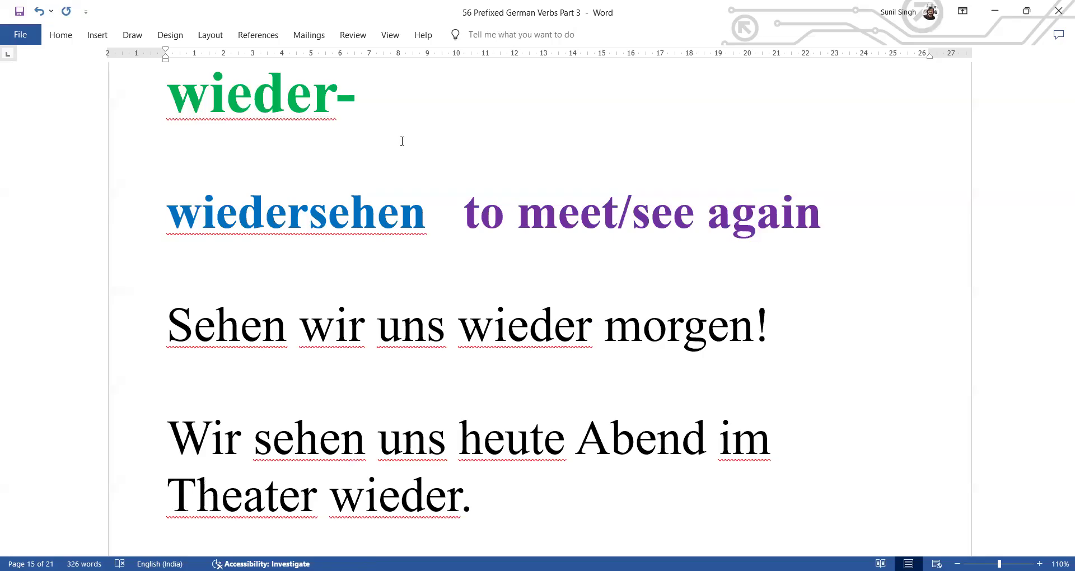
Step: Scroll to the zu- page and click into the zustimmen words
{"action": "scroll", "scroll_direction": "down", "scroll_amount": 3}
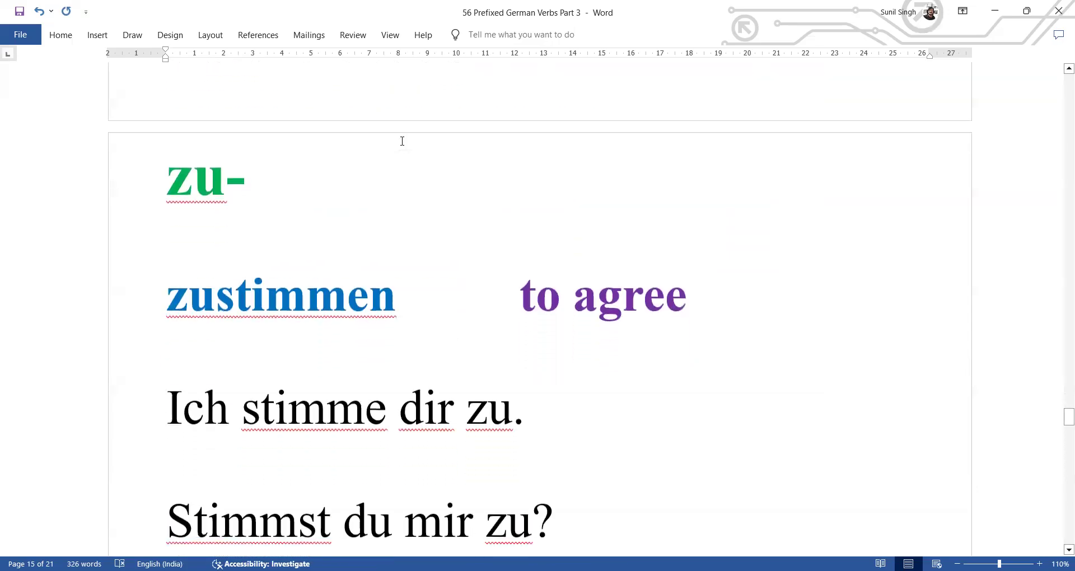
{"action": "scroll", "scroll_direction": "down", "scroll_amount": 3}
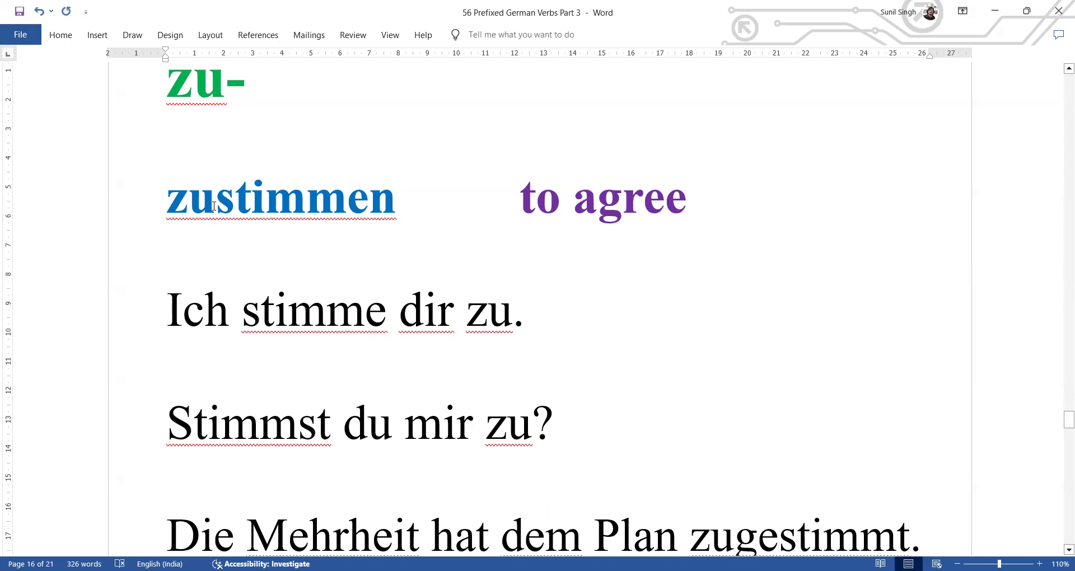
{"action": "left_click", "coordinate": [216, 199]}
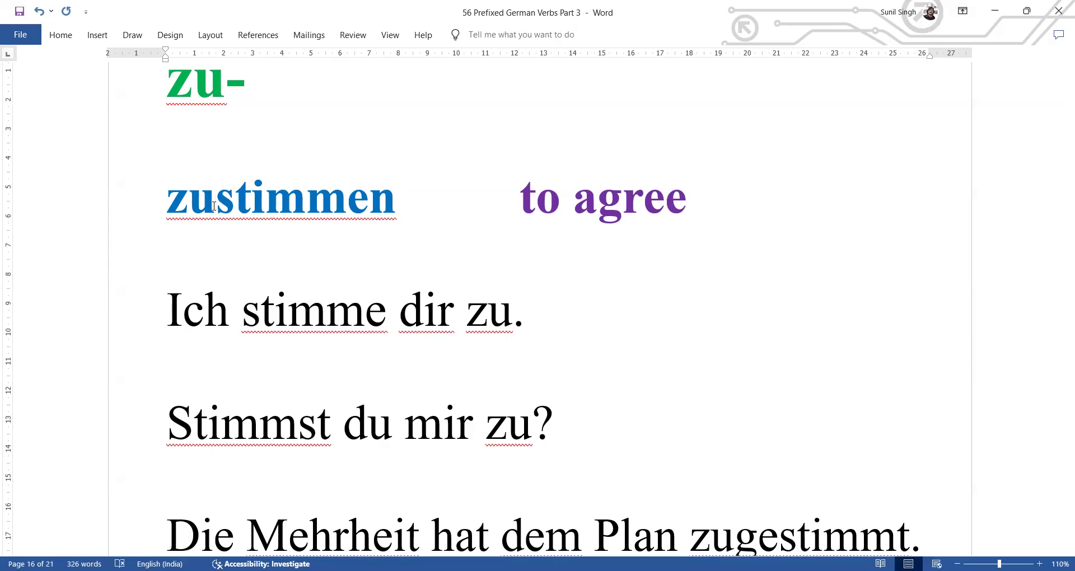
{"action": "left_click", "coordinate": [215, 198]}
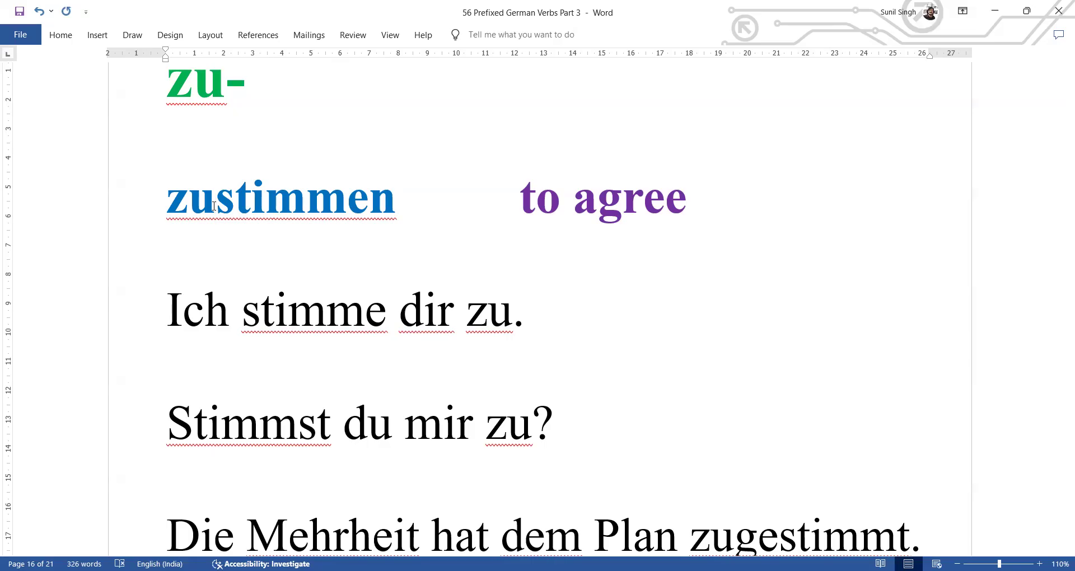
{"action": "left_click", "coordinate": [216, 199]}
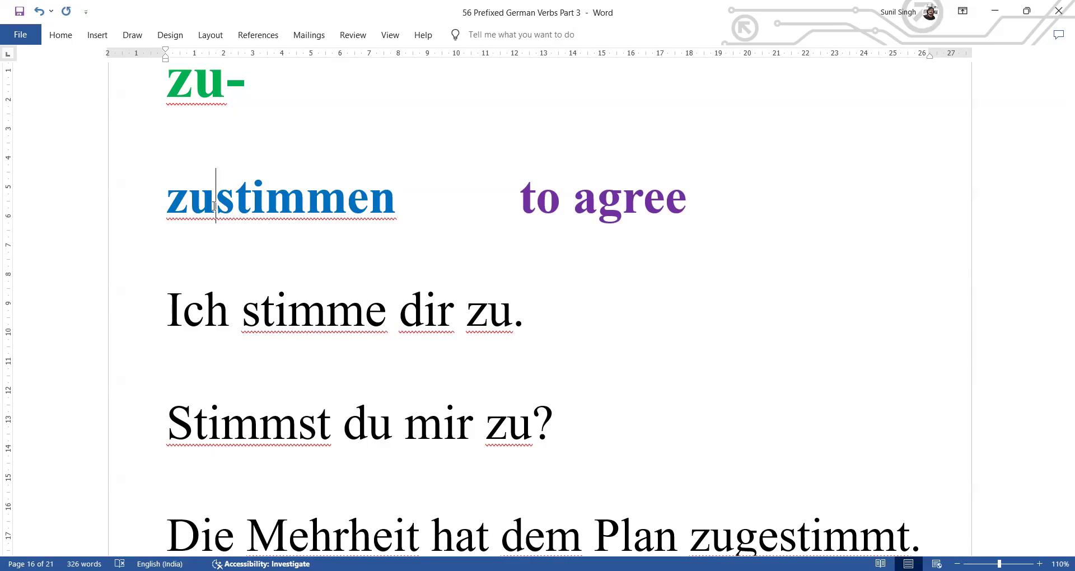
{"action": "mouse_move", "coordinate": [286, 335]}
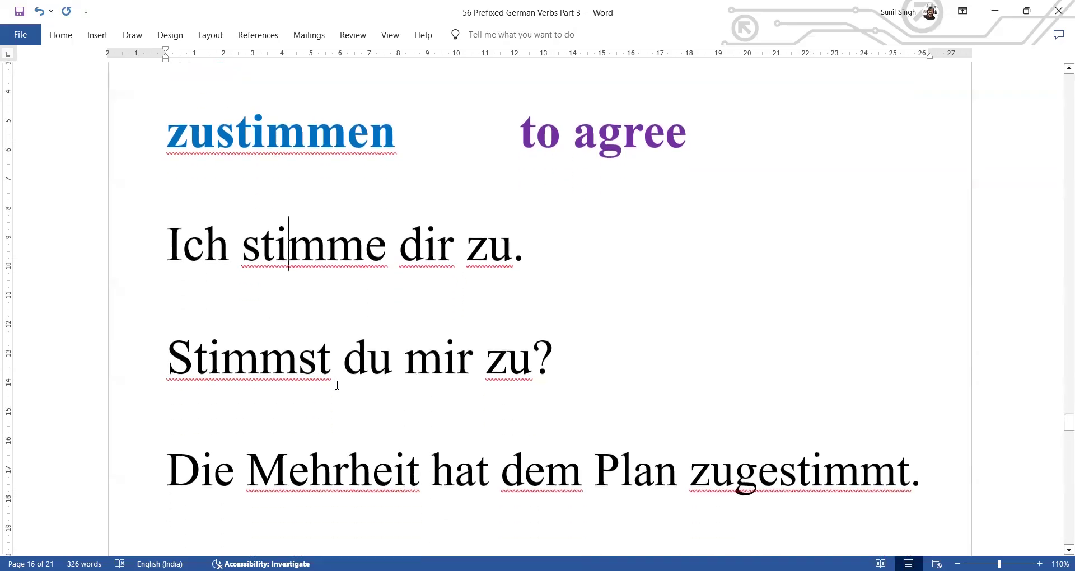
Step: Click through zustimmen's three example sentences and scroll until the zurufen heading appears
{"action": "scroll", "scroll_direction": "down", "scroll_amount": 3}
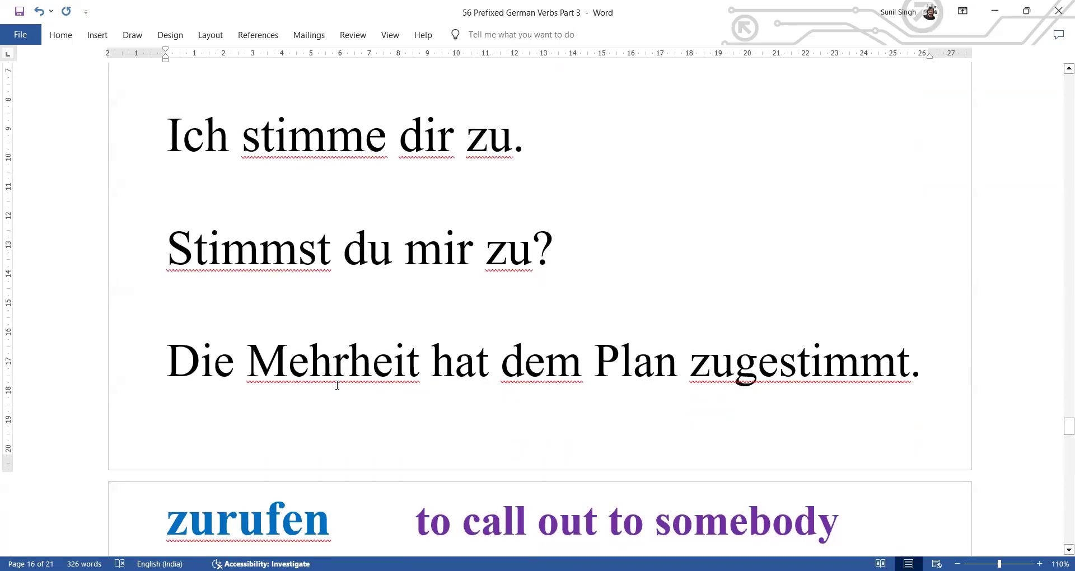
{"action": "left_click", "coordinate": [289, 135]}
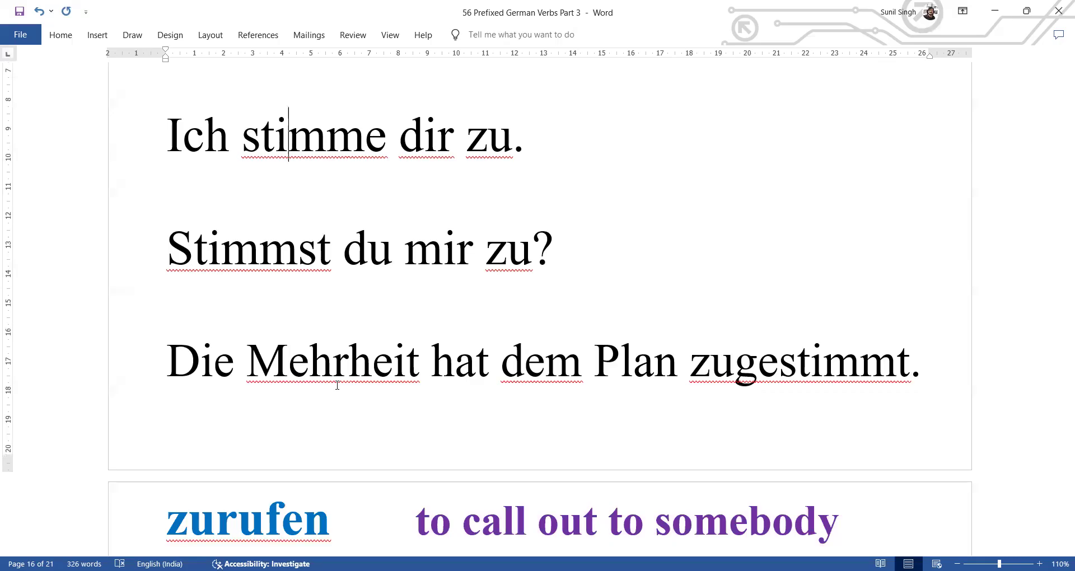
{"action": "left_click", "coordinate": [404, 248]}
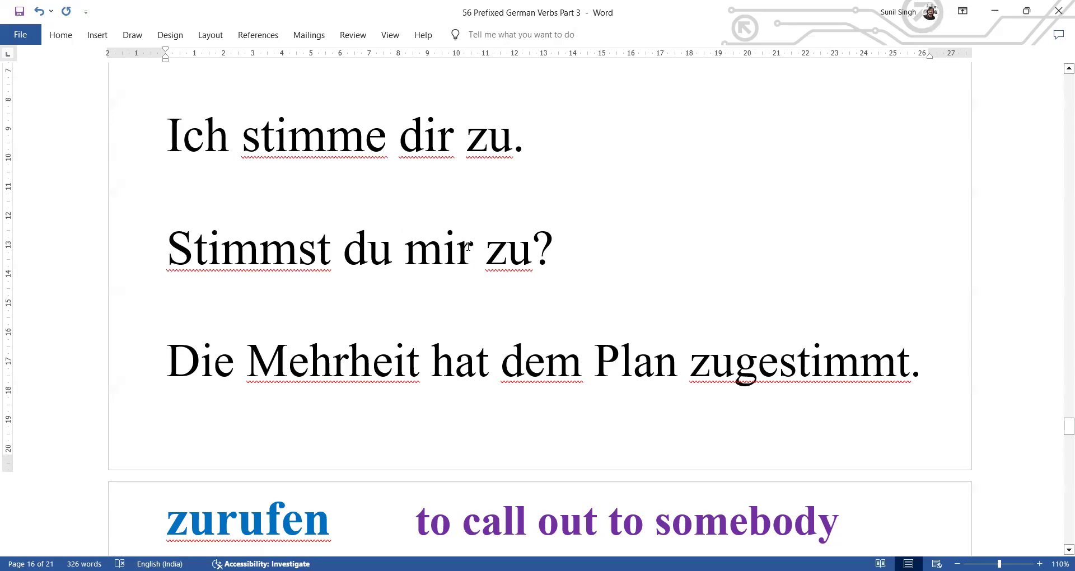
{"action": "left_click", "coordinate": [472, 248]}
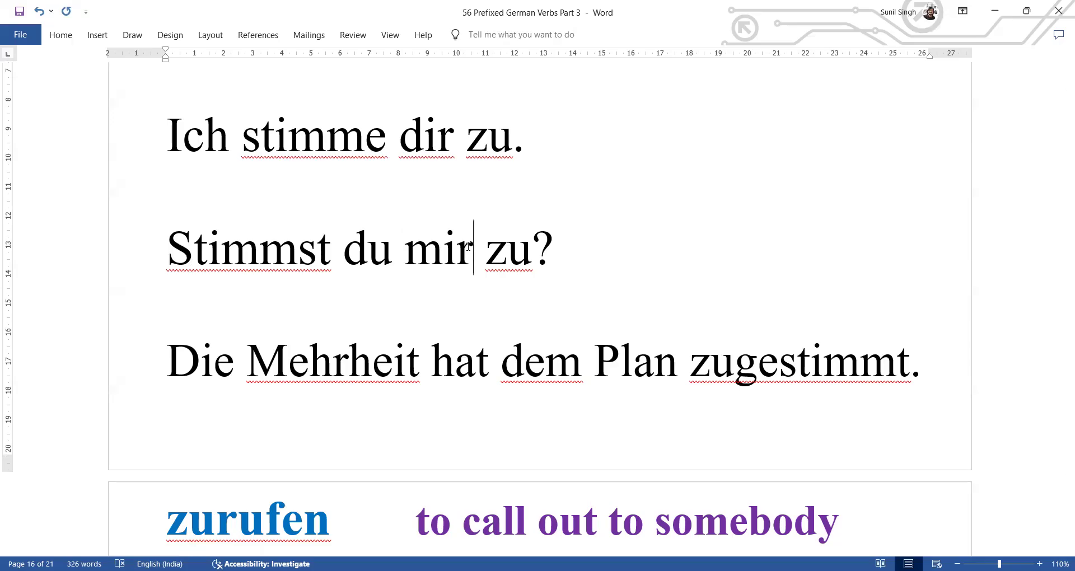
{"action": "mouse_move", "coordinate": [622, 366]}
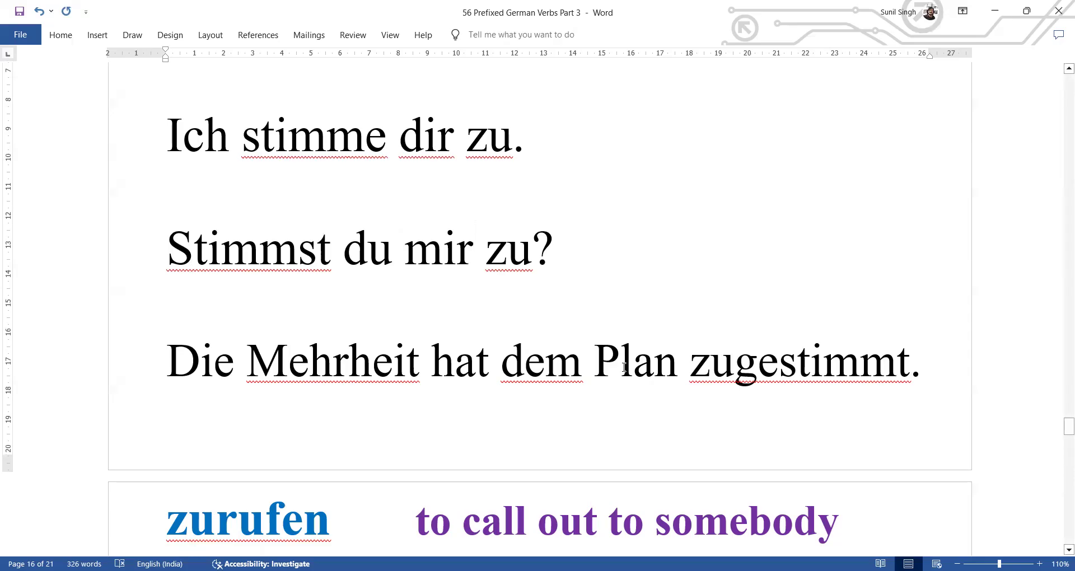
{"action": "left_click", "coordinate": [473, 248]}
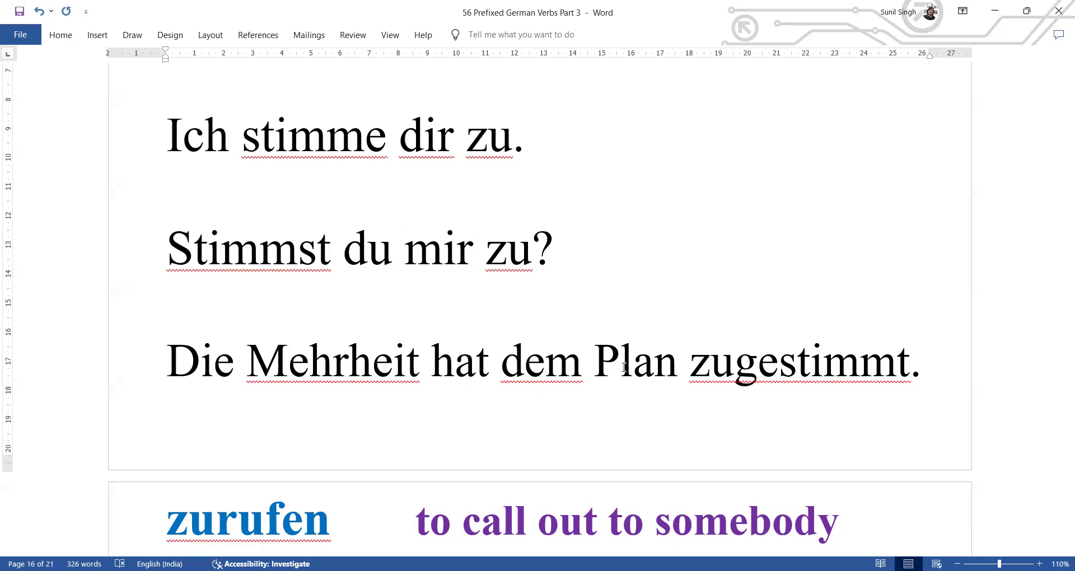
{"action": "left_click", "coordinate": [473, 248]}
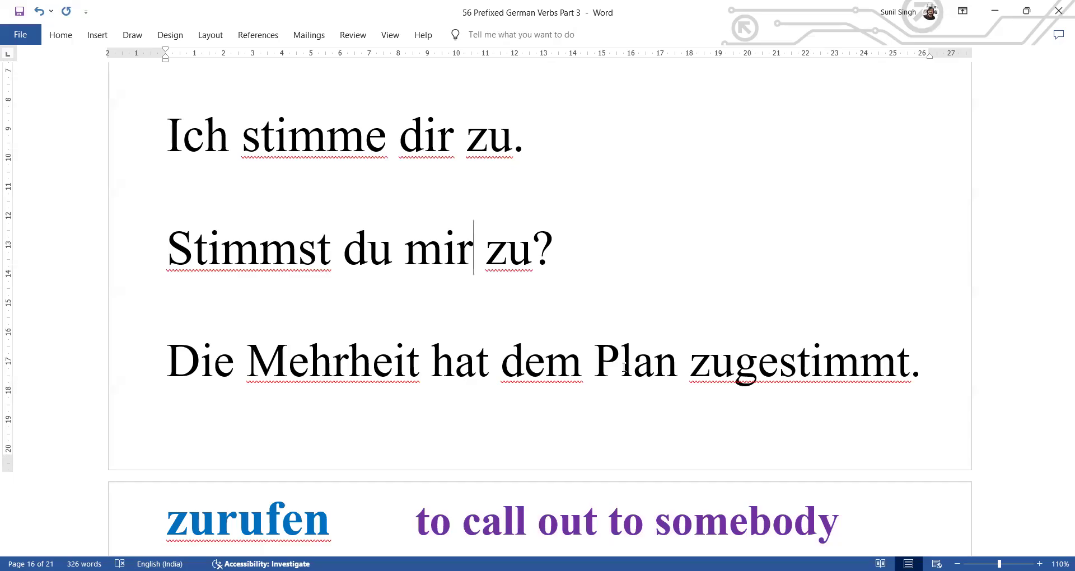
{"action": "scroll", "scroll_direction": "down", "scroll_amount": 3}
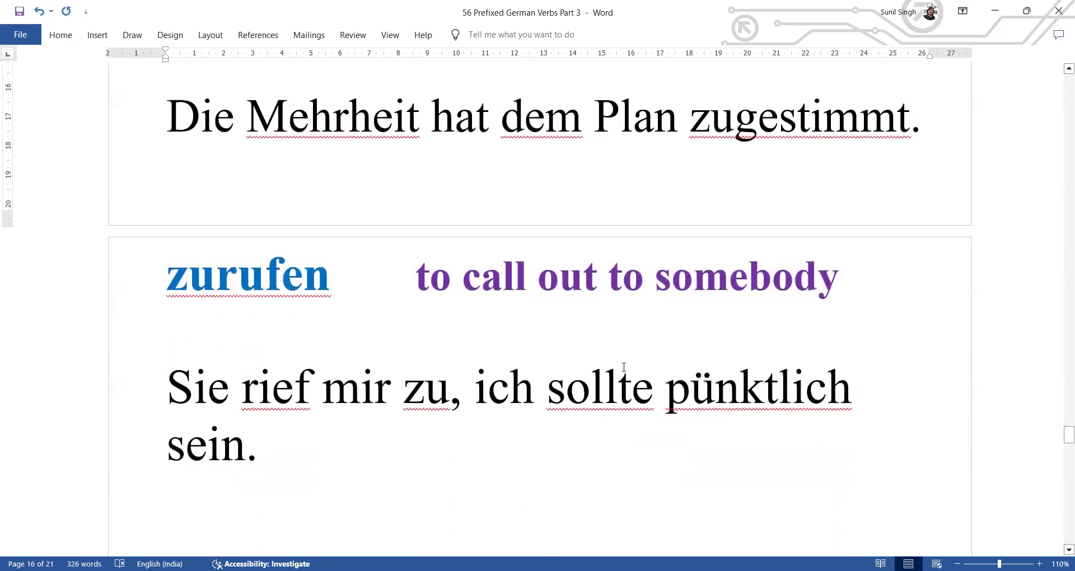
Step: Scroll to zurufen's second example, 'Kannst du bitte Hans zurufen?', and the zurück- heading
{"action": "scroll", "scroll_direction": "up", "scroll_amount": 3}
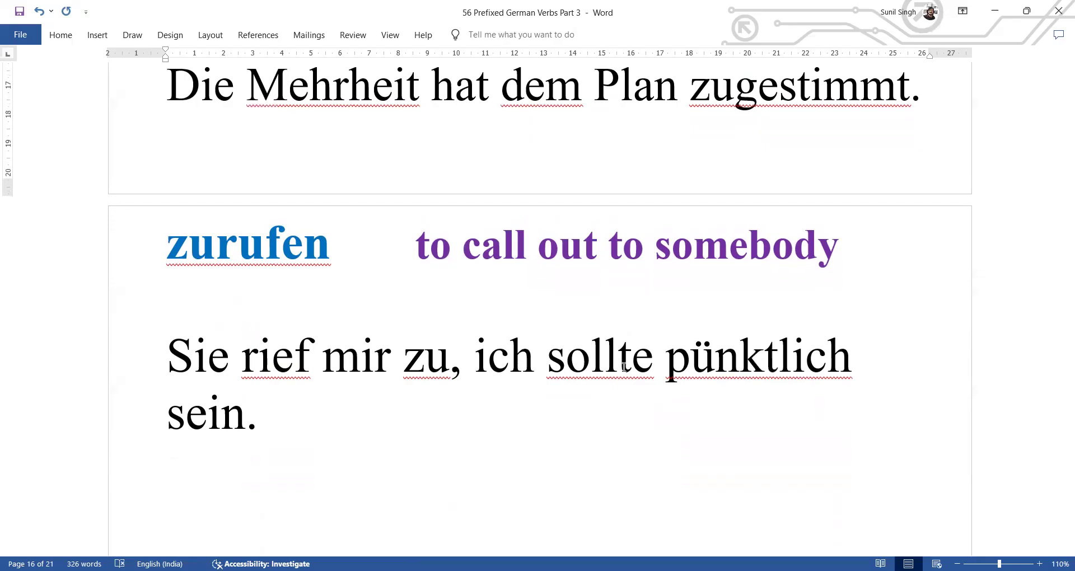
{"action": "scroll", "scroll_direction": "down", "scroll_amount": 3}
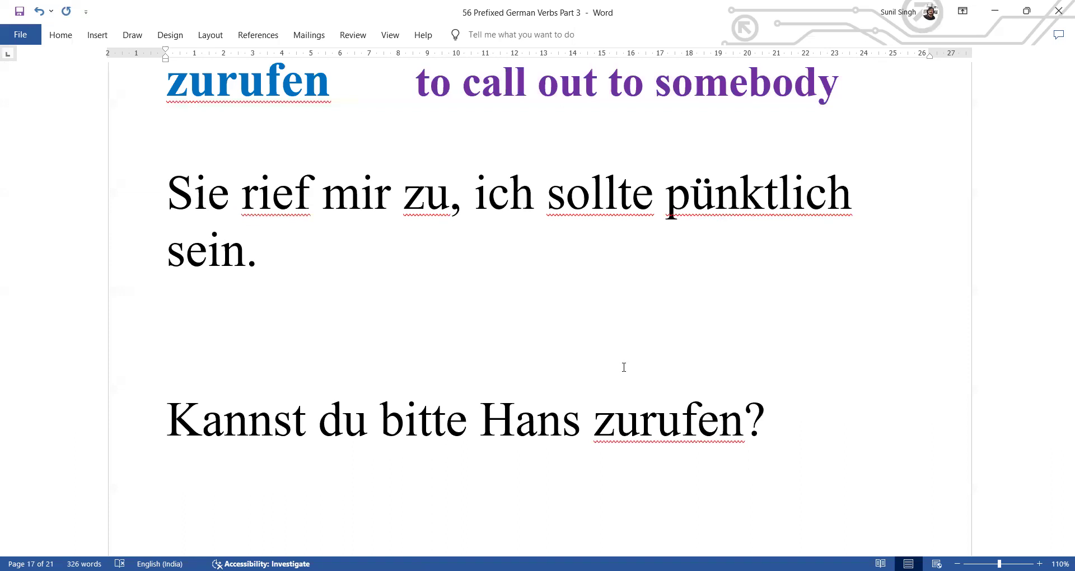
{"action": "scroll", "scroll_direction": "down", "scroll_amount": 3}
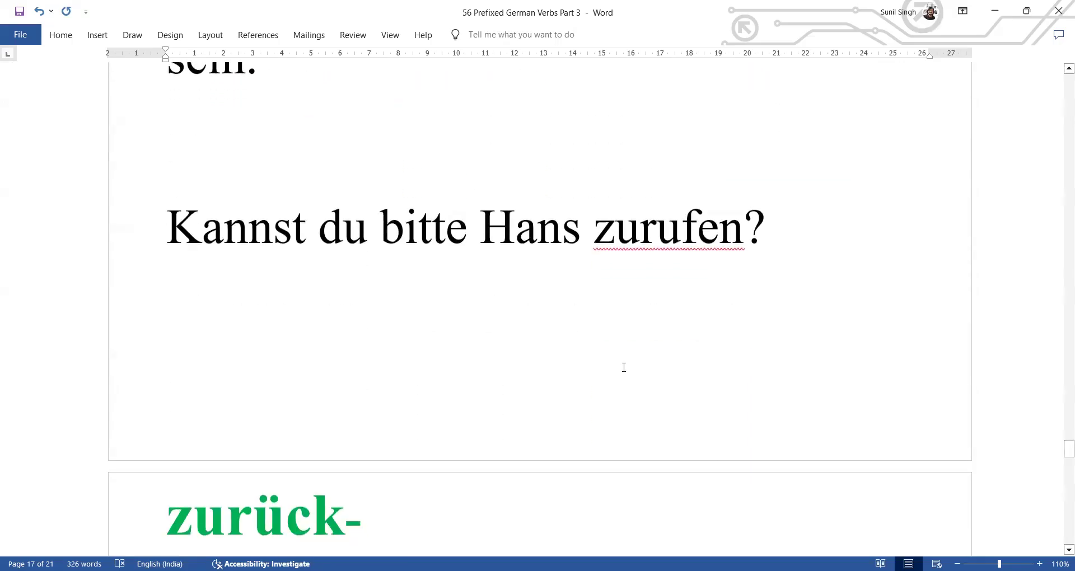
Step: Scroll past both zurückgeben sentences to zurückkommen (to come back) and its two examples
{"action": "scroll", "scroll_direction": "down", "scroll_amount": 3}
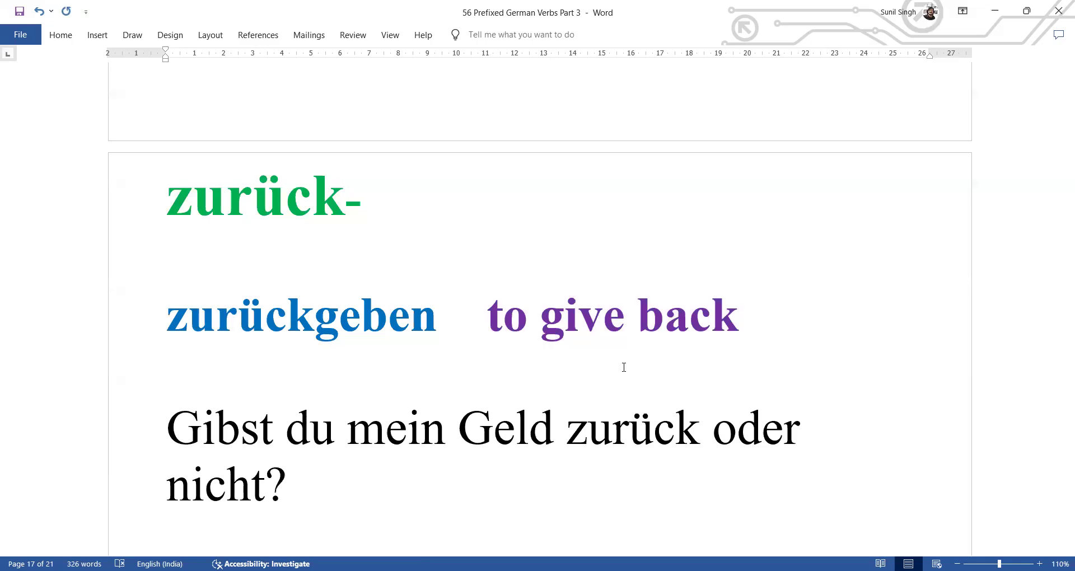
{"action": "scroll", "scroll_direction": "down", "scroll_amount": 3}
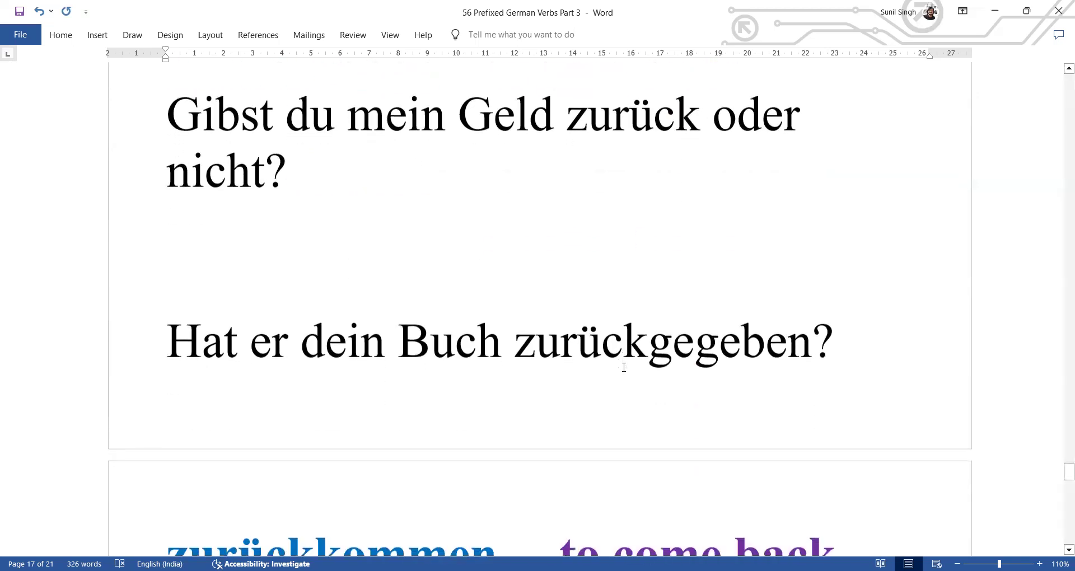
{"action": "scroll", "scroll_direction": "down", "scroll_amount": 3}
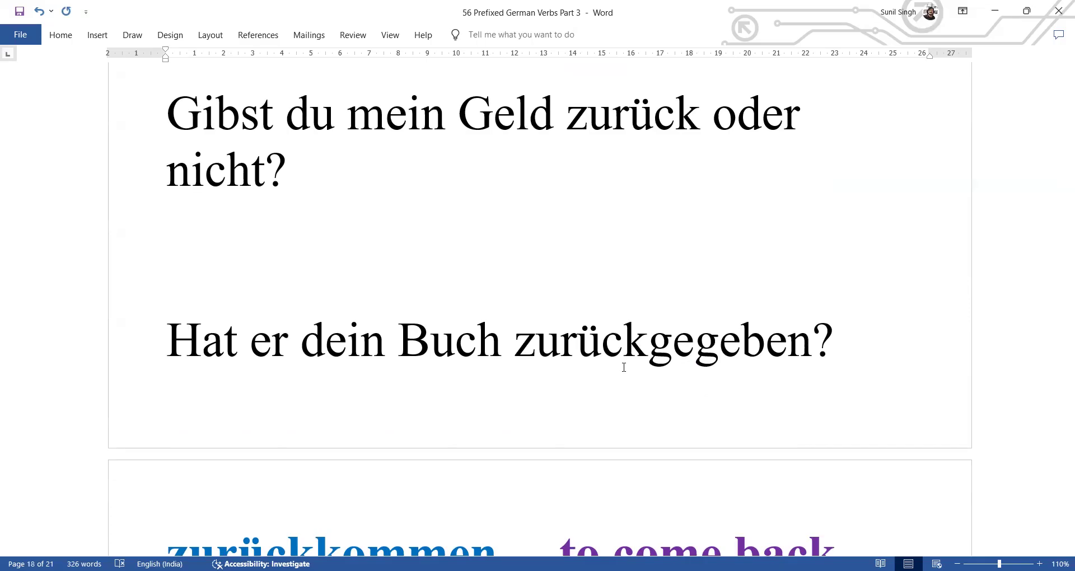
{"action": "scroll", "scroll_direction": "down", "scroll_amount": 3}
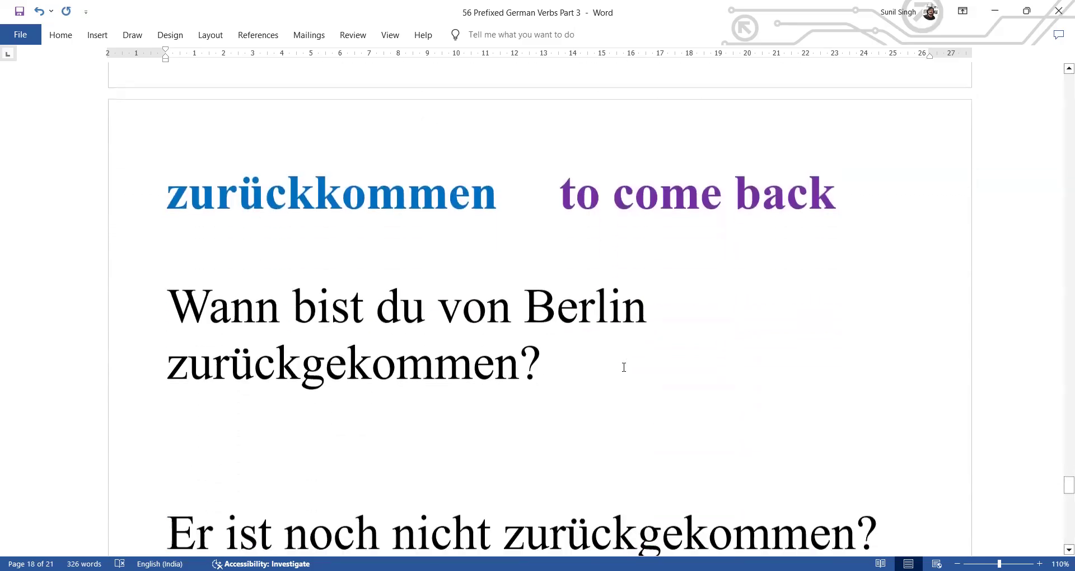
Step: Place the insertion point in zurückkommen's Berlin example sentence
{"action": "scroll", "scroll_direction": "down", "scroll_amount": 3}
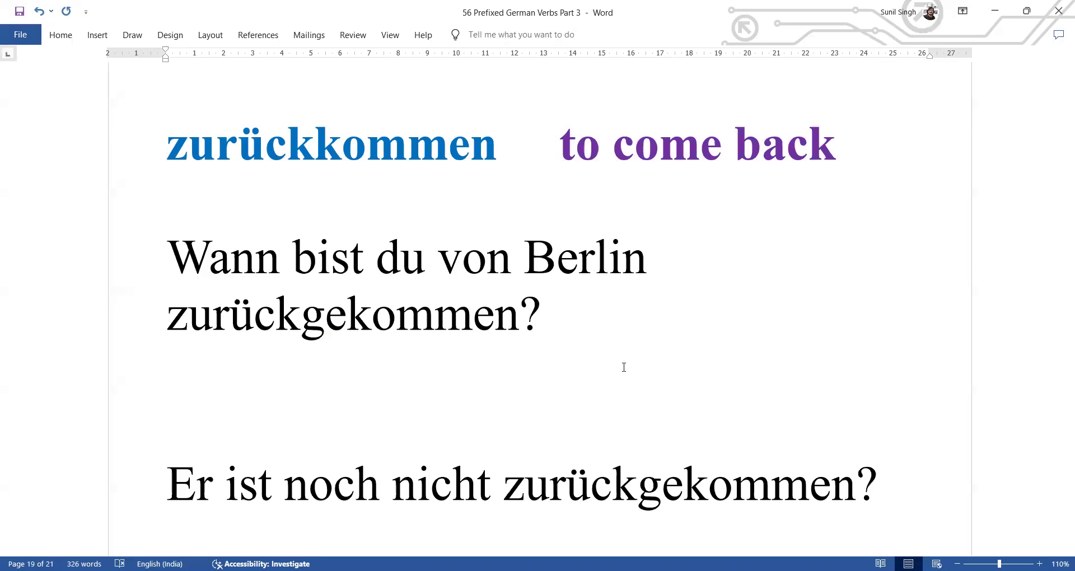
{"action": "mouse_move", "coordinate": [575, 375]}
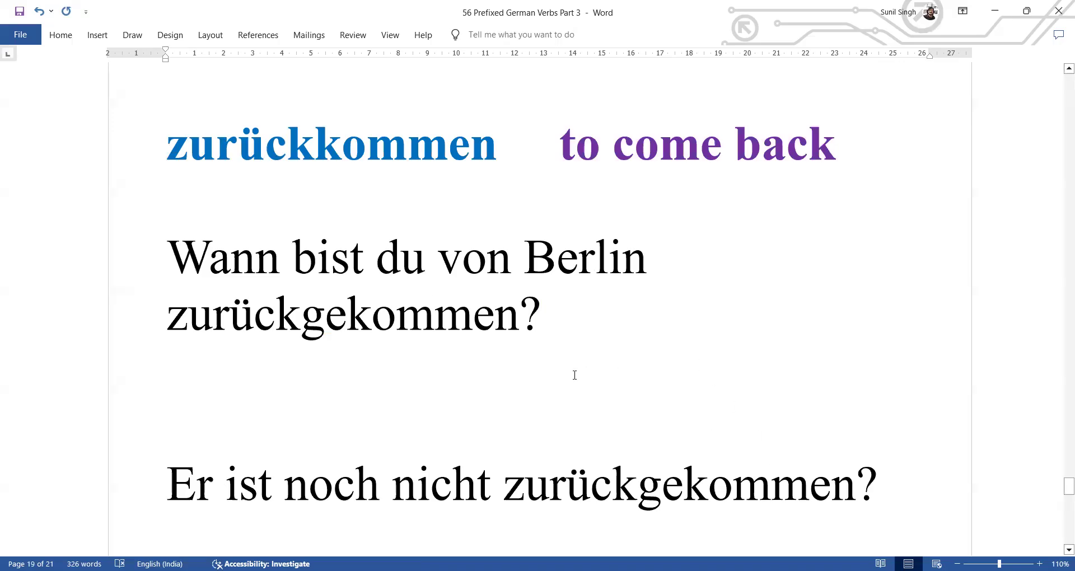
{"action": "left_click", "coordinate": [350, 259]}
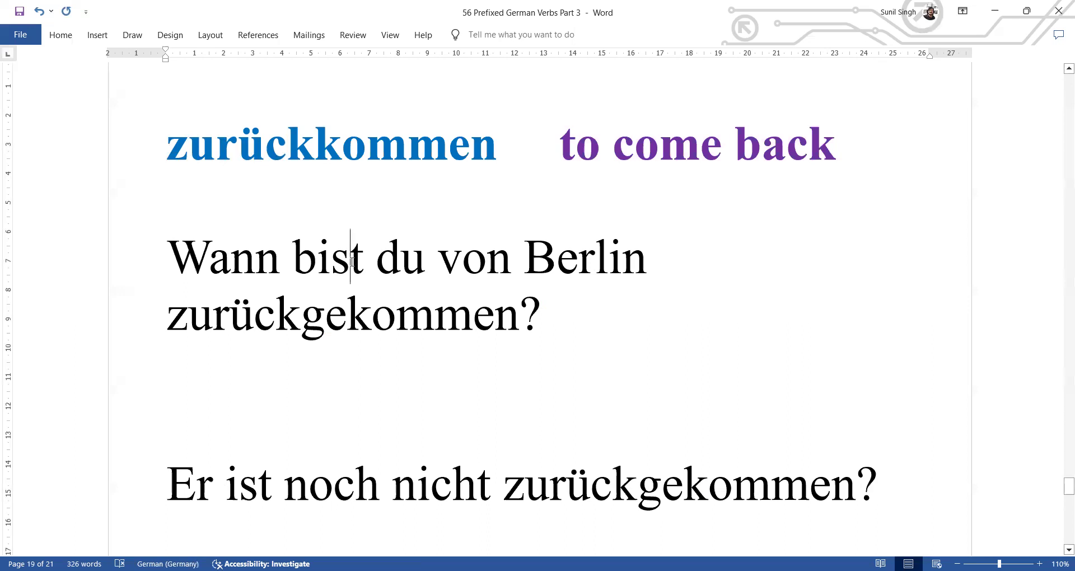
{"action": "mouse_move", "coordinate": [349, 263]}
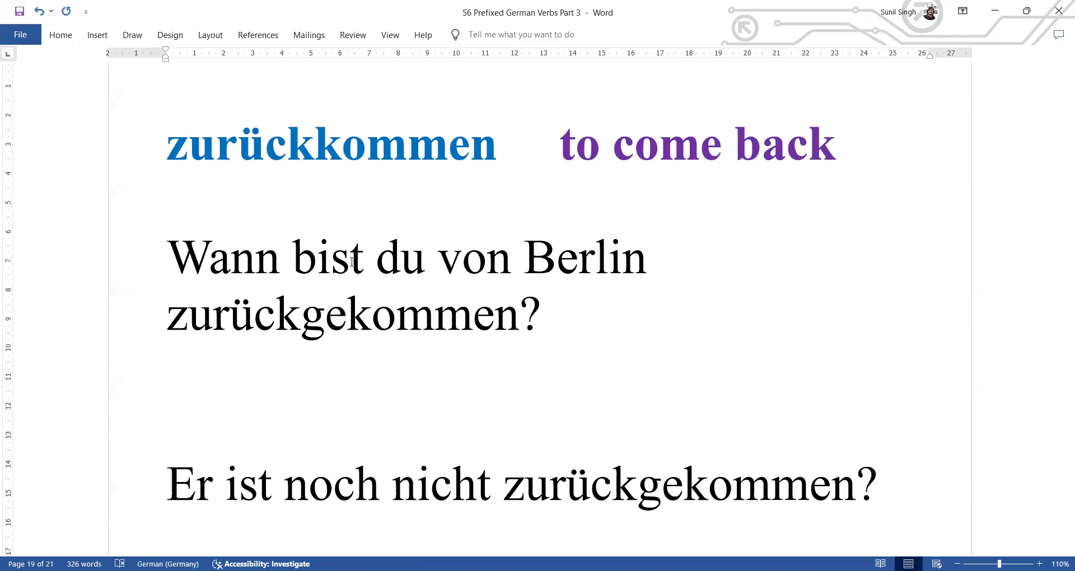
{"action": "left_click", "coordinate": [349, 259]}
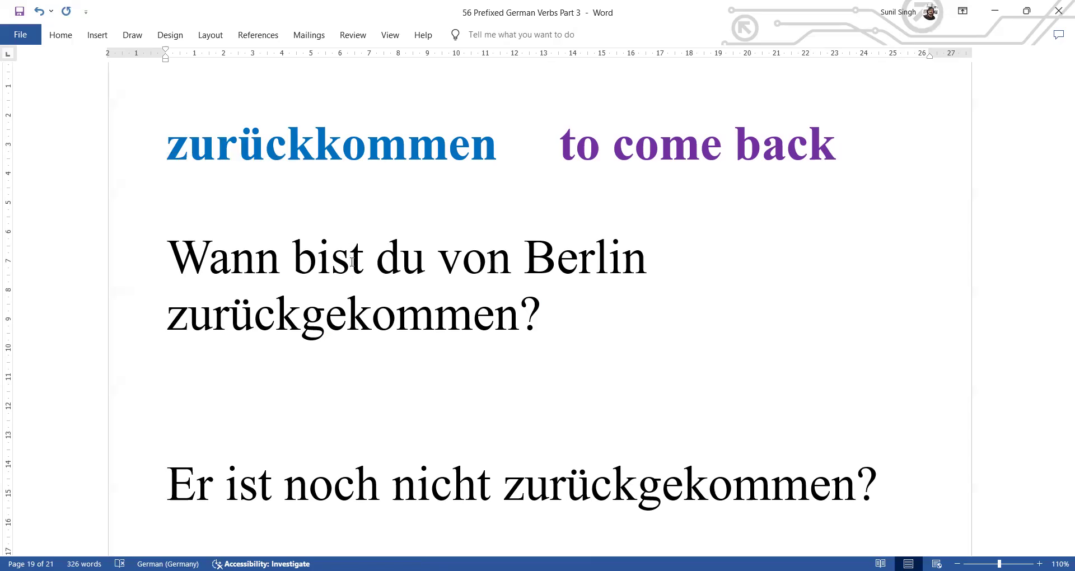
{"action": "left_click", "coordinate": [349, 258]}
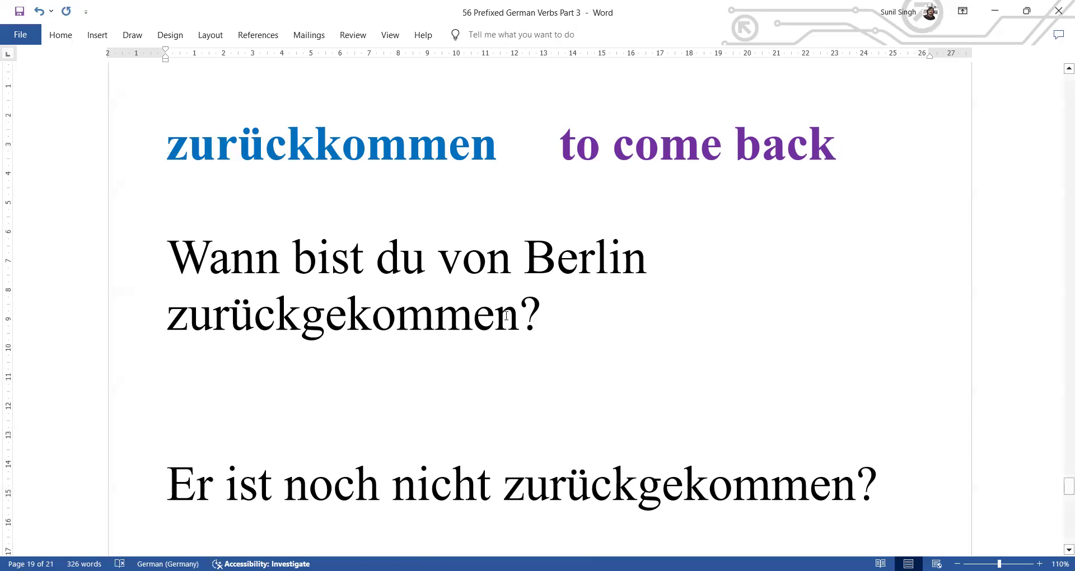
Step: Scroll down to the zurückkehren (to return, come back) page with both examples
{"action": "scroll", "scroll_direction": "down", "scroll_amount": 3}
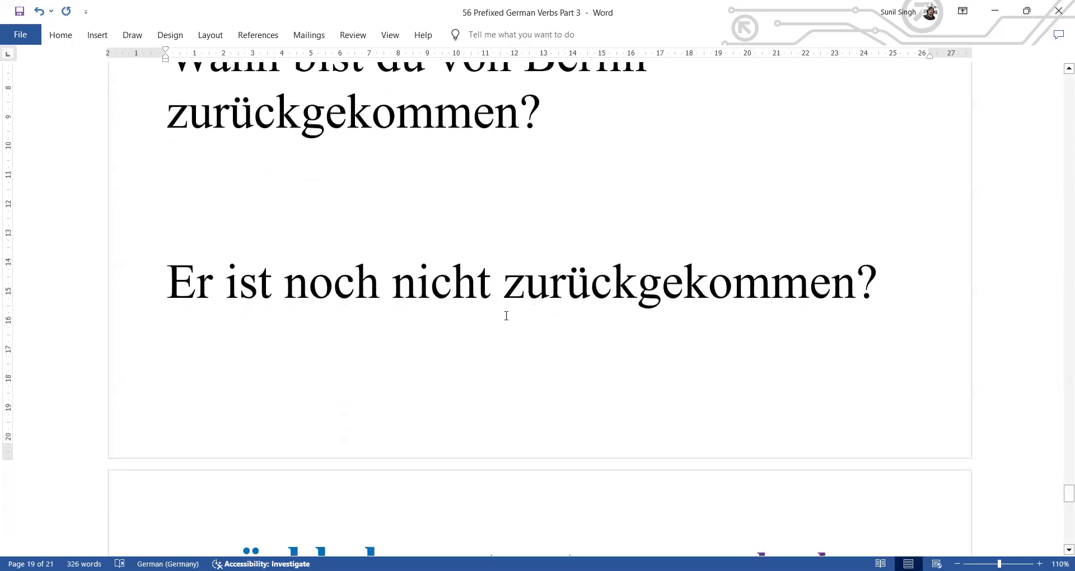
{"action": "left_click", "coordinate": [495, 113]}
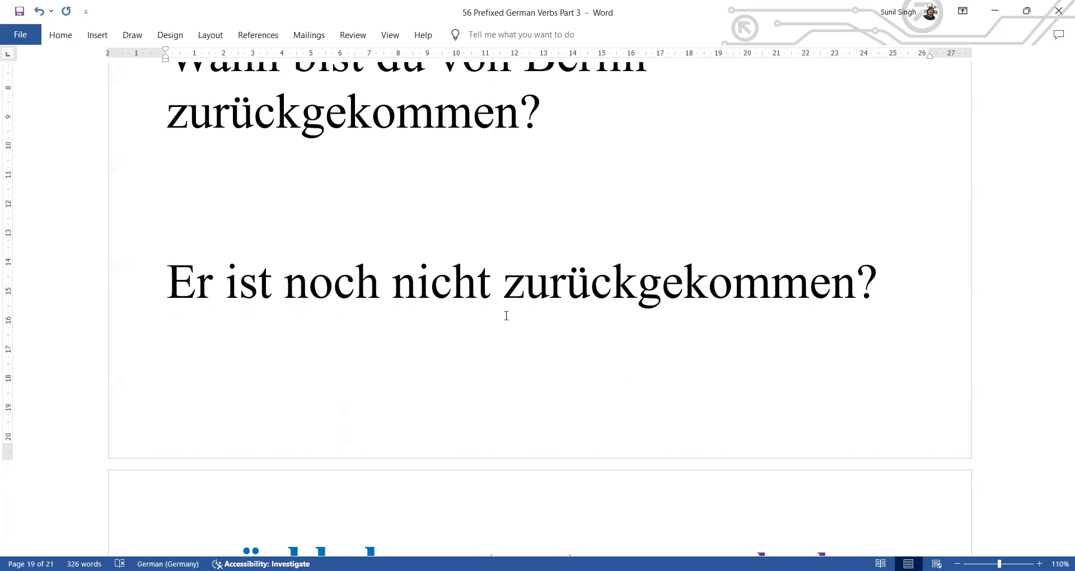
{"action": "scroll", "scroll_direction": "down", "scroll_amount": 3}
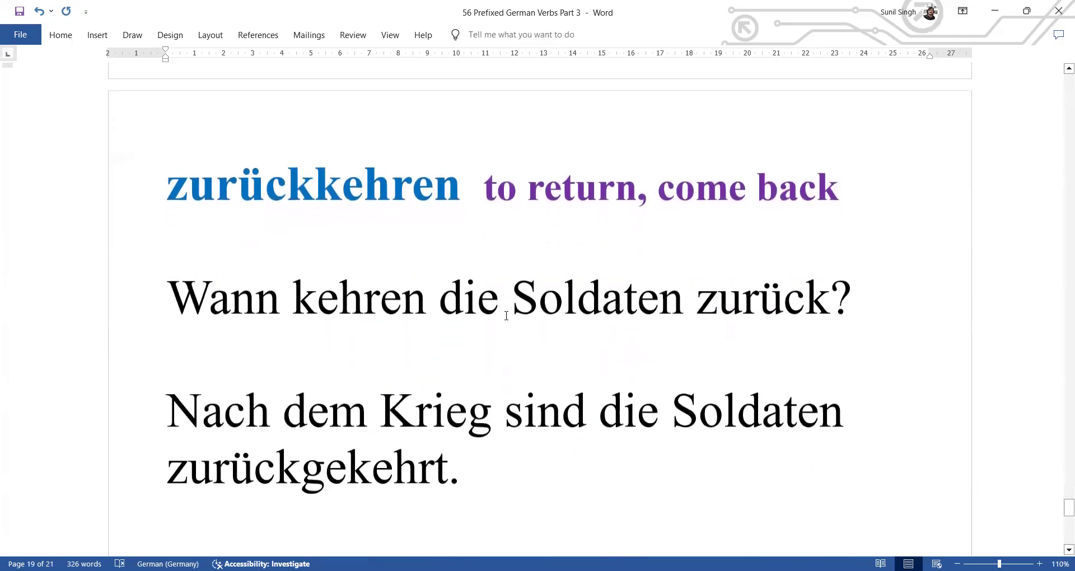
Step: Scroll past zurückkehren to the 'Thanks for watching! Subscribe for more Videos!' page
{"action": "scroll", "scroll_direction": "up", "scroll_amount": 3}
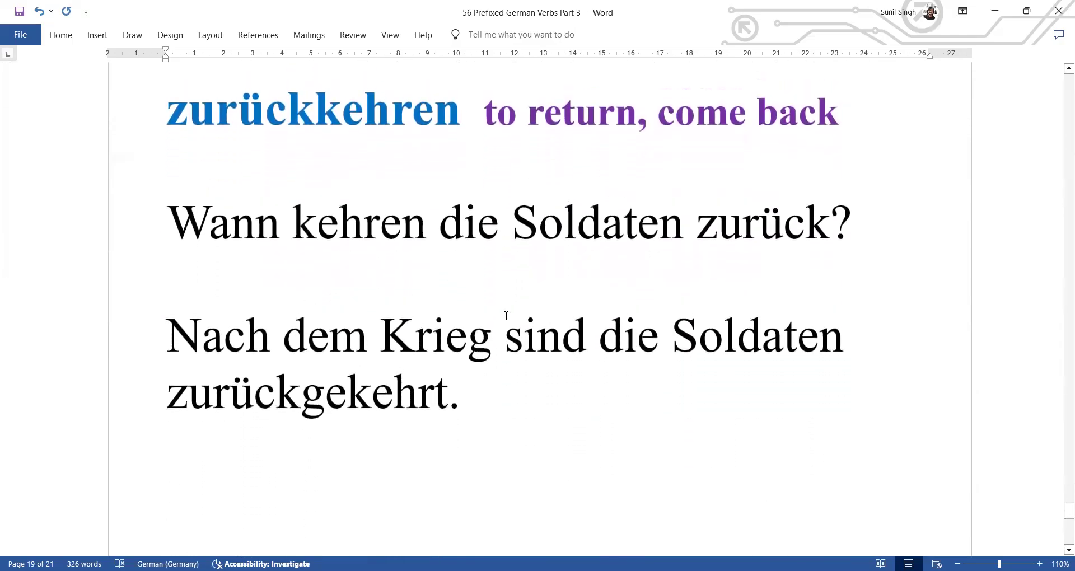
{"action": "scroll", "scroll_direction": "down", "scroll_amount": 3}
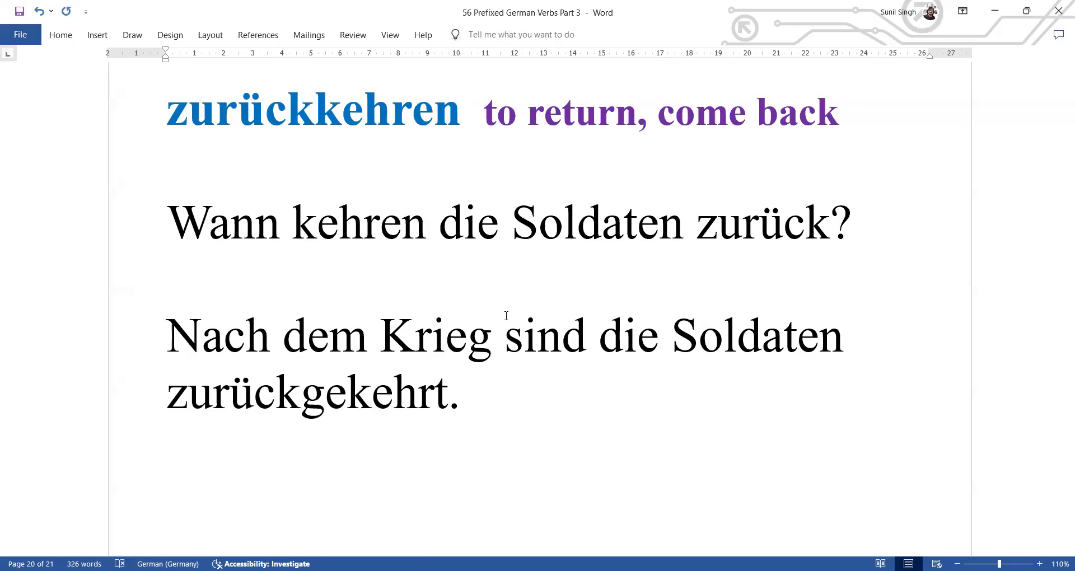
{"action": "scroll", "scroll_direction": "down", "scroll_amount": 3}
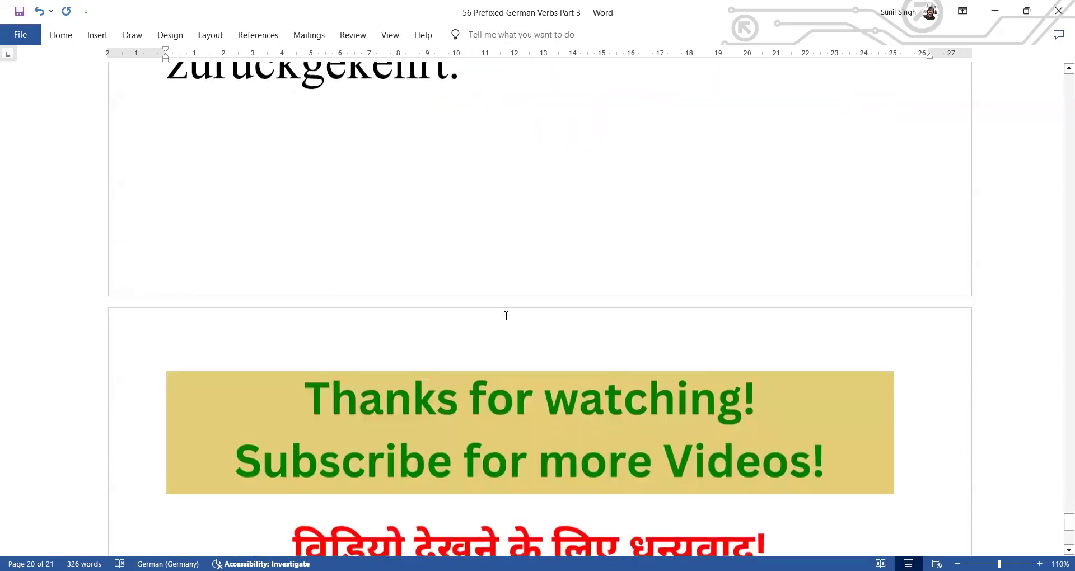
Step: Scroll so page 21 shows in full, including 'Vielen Dank für eure Geduld!'
{"action": "scroll", "scroll_direction": "down", "scroll_amount": 3}
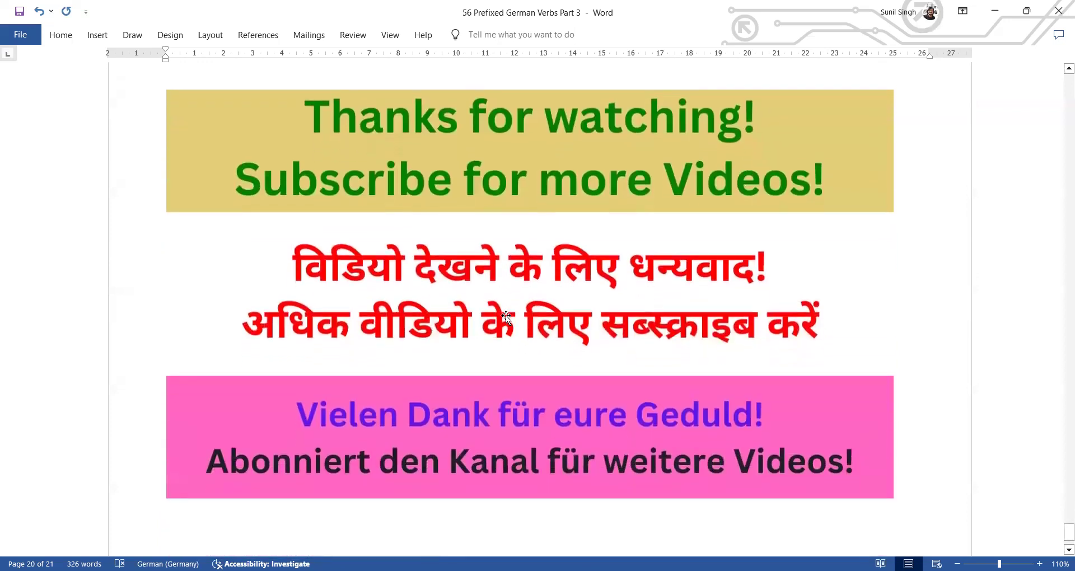
{"action": "scroll", "scroll_direction": "down", "scroll_amount": 3}
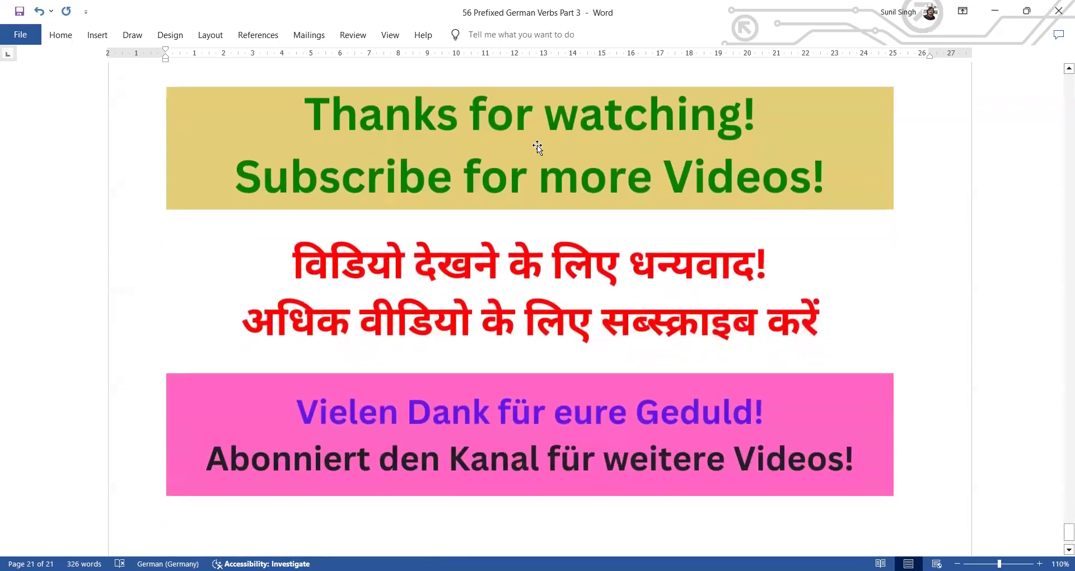
{"action": "left_click", "coordinate": [549, 34]}
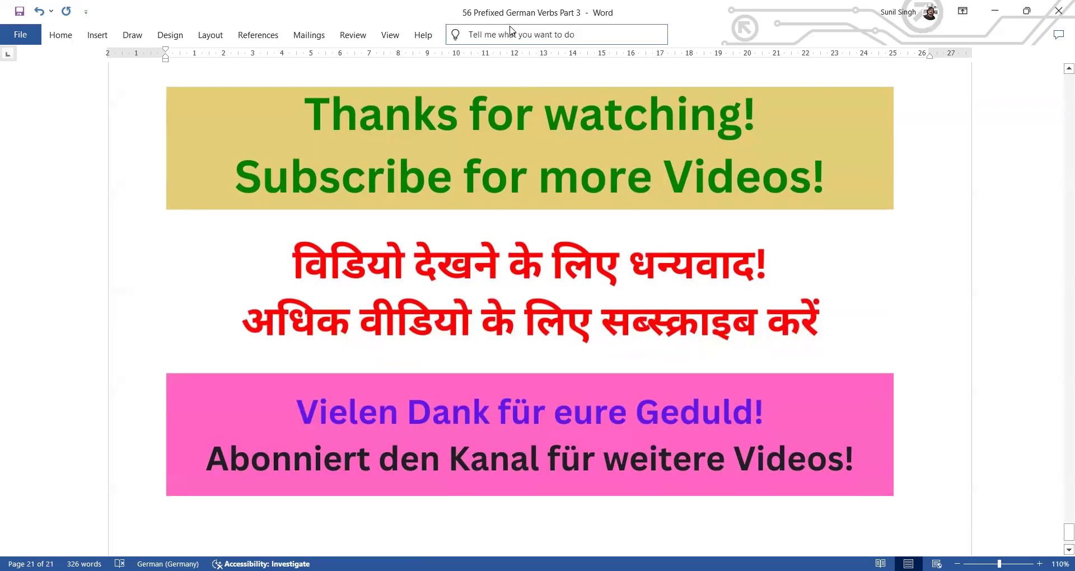